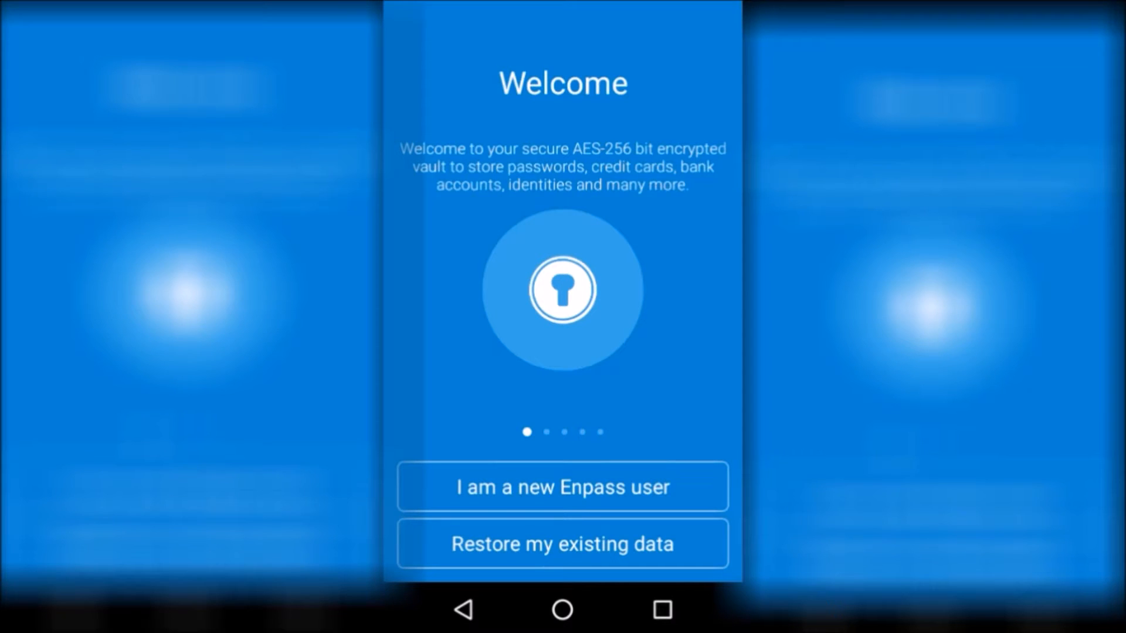
Start as a new Enpass user and save the master password entered in both fields
{"action": "left_click", "coordinate": [562, 486]}
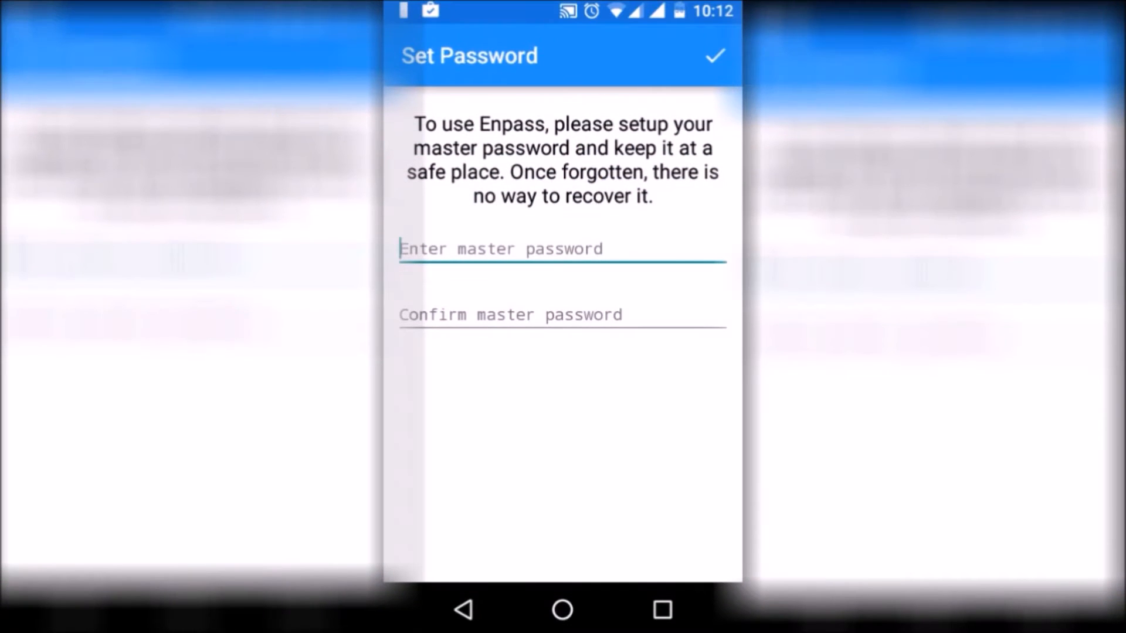
{"action": "left_click", "coordinate": [561, 249]}
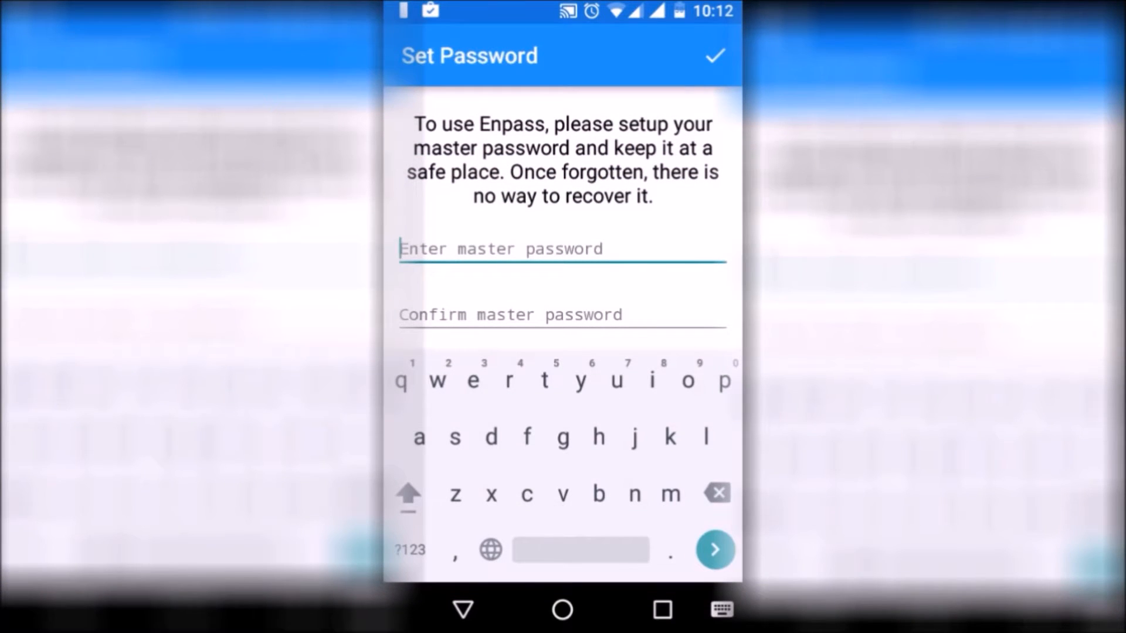
{"action": "type", "text": "n"}
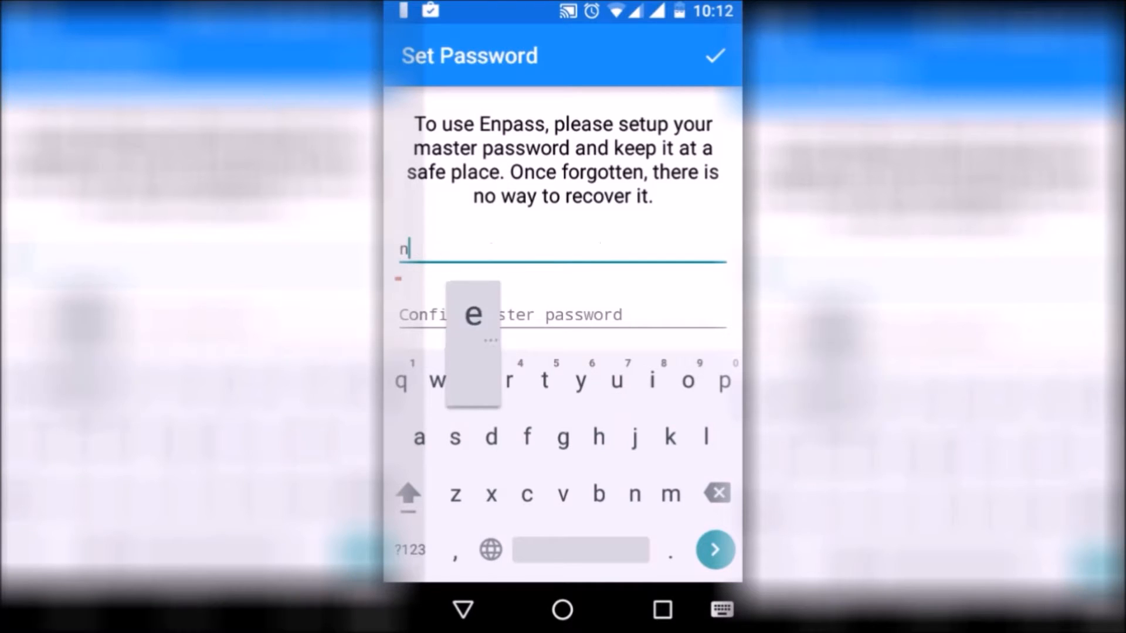
{"action": "type", "text": "s"}
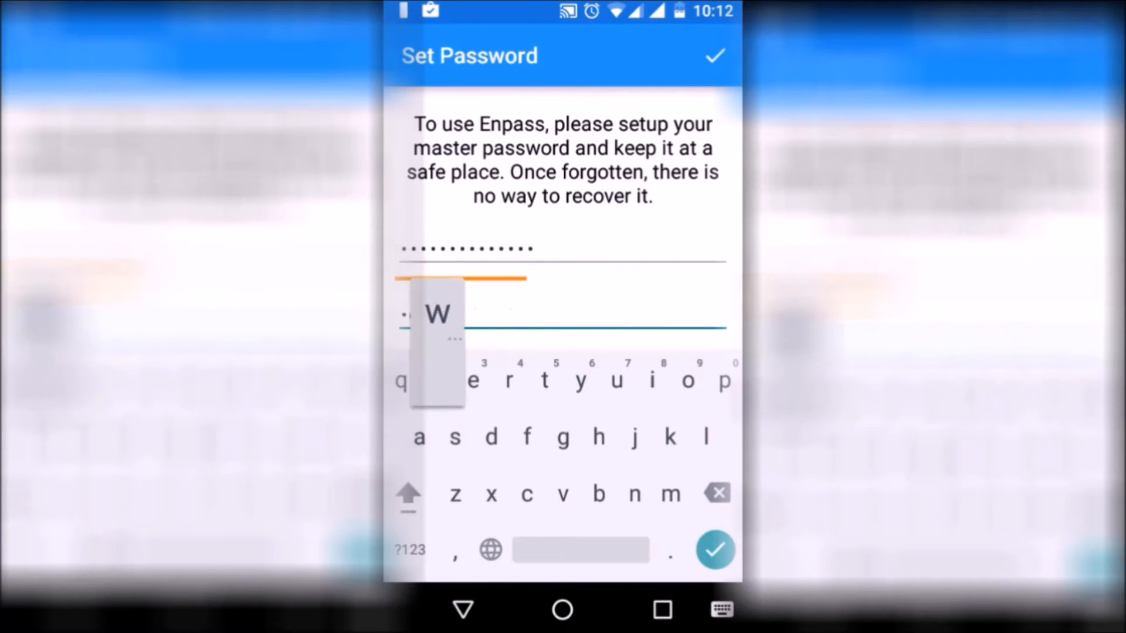
{"action": "type", "text": "e"}
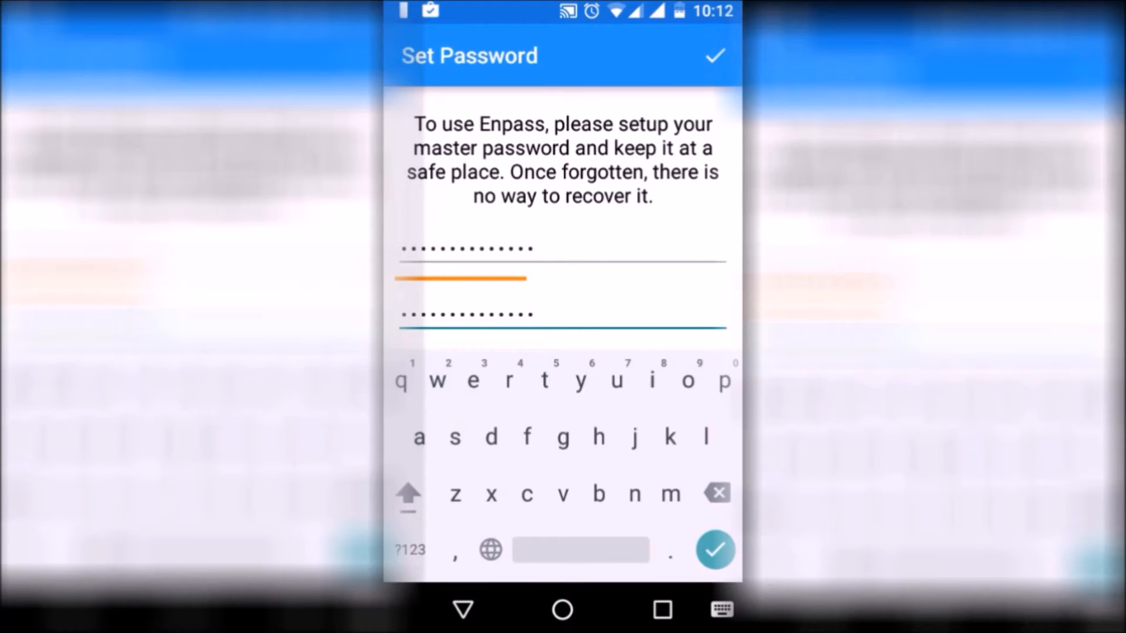
{"action": "left_click", "coordinate": [714, 55]}
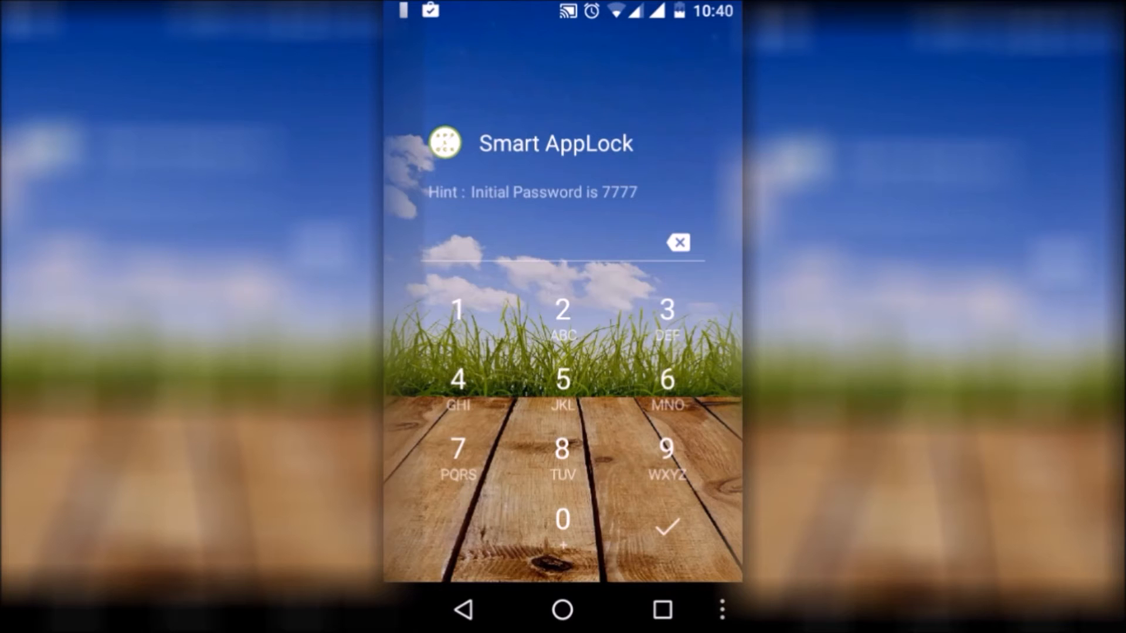
{"action": "left_click", "coordinate": [456, 453]}
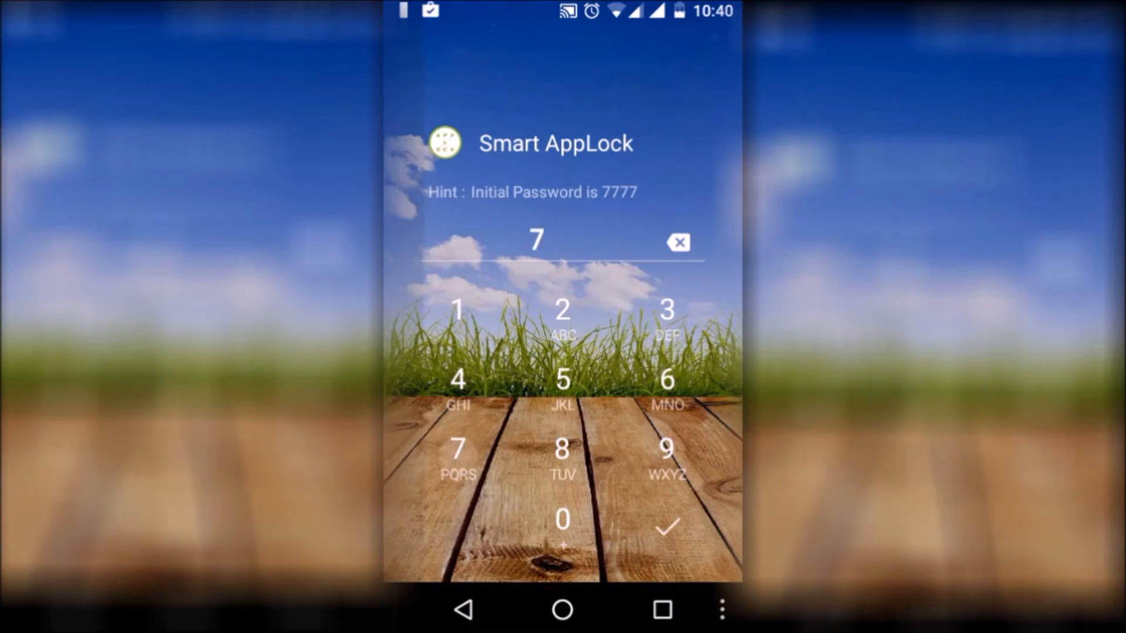
{"action": "left_click", "coordinate": [667, 526]}
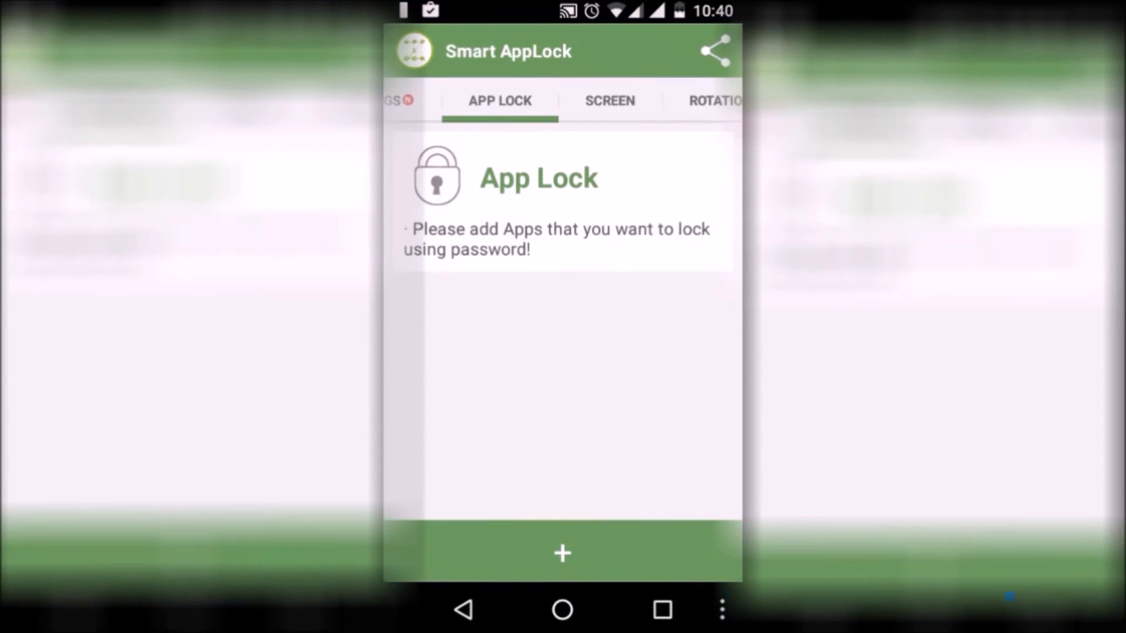
{"action": "left_click", "coordinate": [562, 552]}
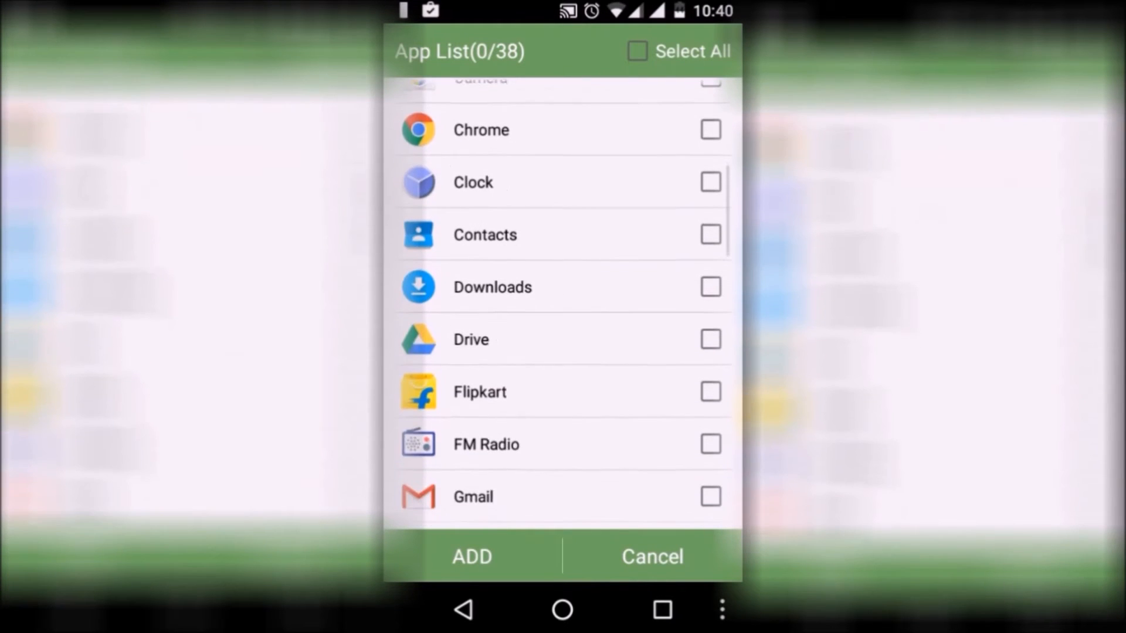
{"action": "scroll", "scroll_direction": "down", "scroll_amount": 3}
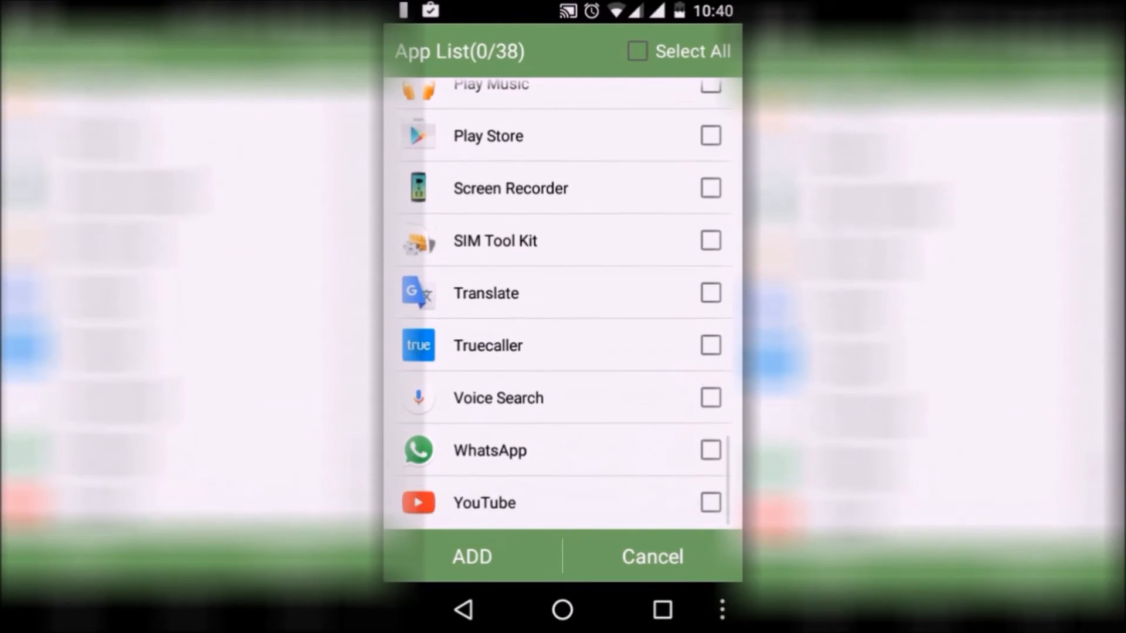
{"action": "left_click", "coordinate": [711, 450]}
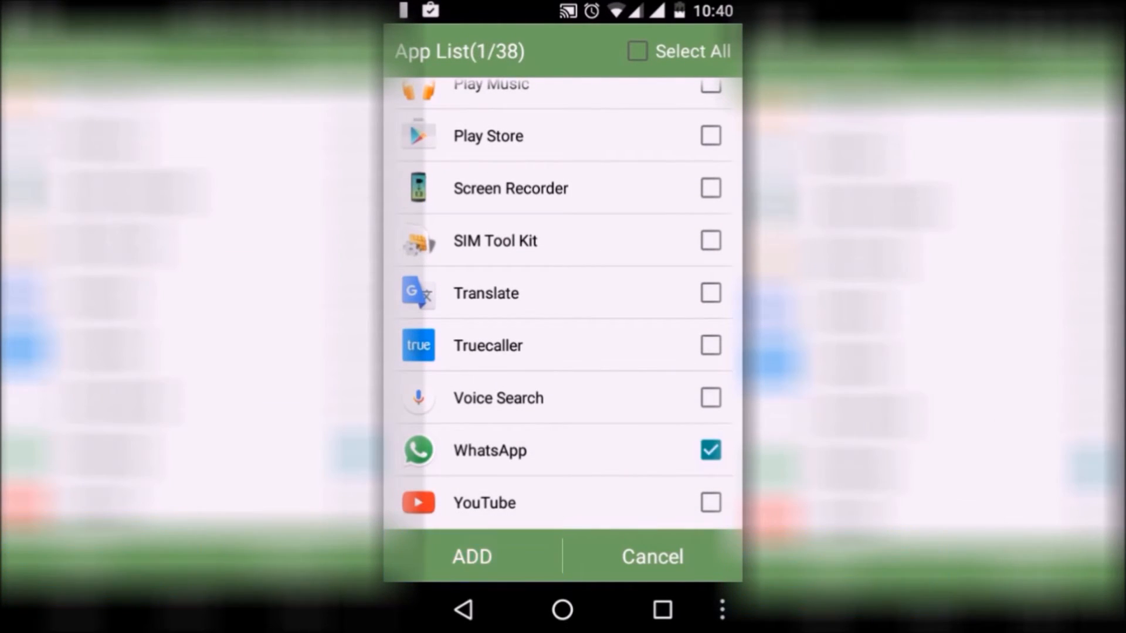
{"action": "left_click", "coordinate": [471, 556]}
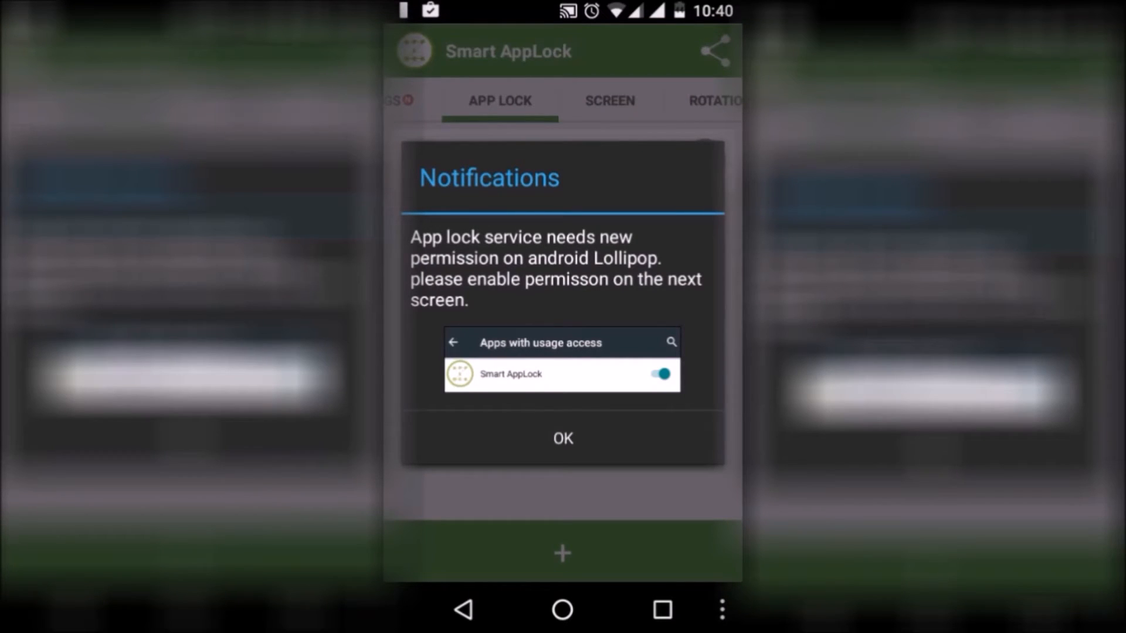
Acknowledge the notice and permit usage access for Smart AppLock
{"action": "left_click", "coordinate": [562, 438]}
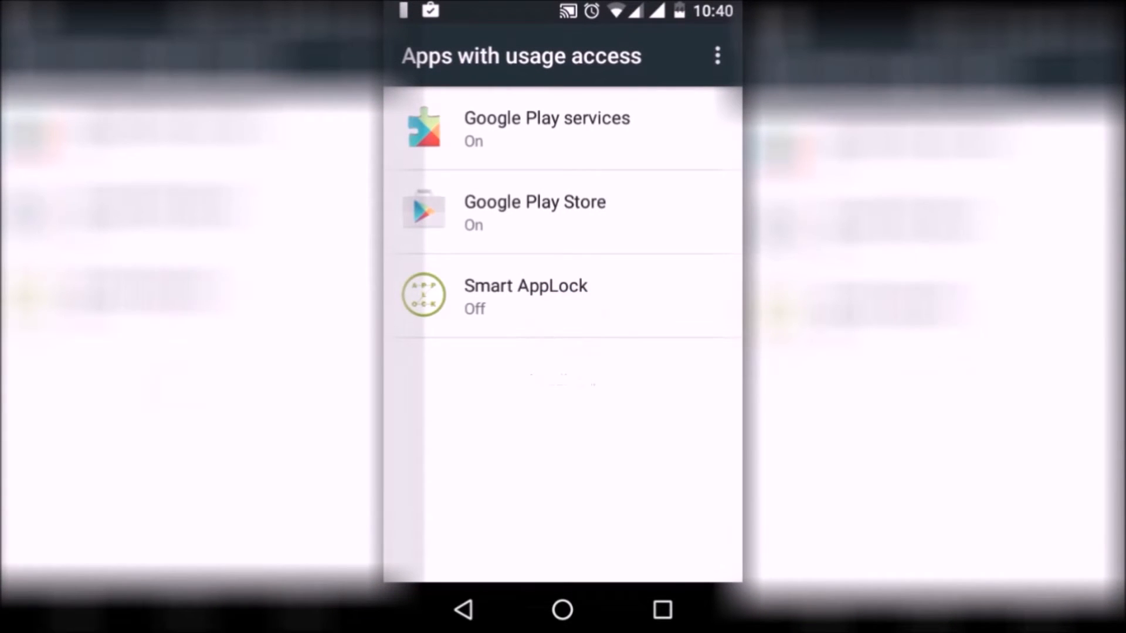
{"action": "left_click", "coordinate": [525, 295]}
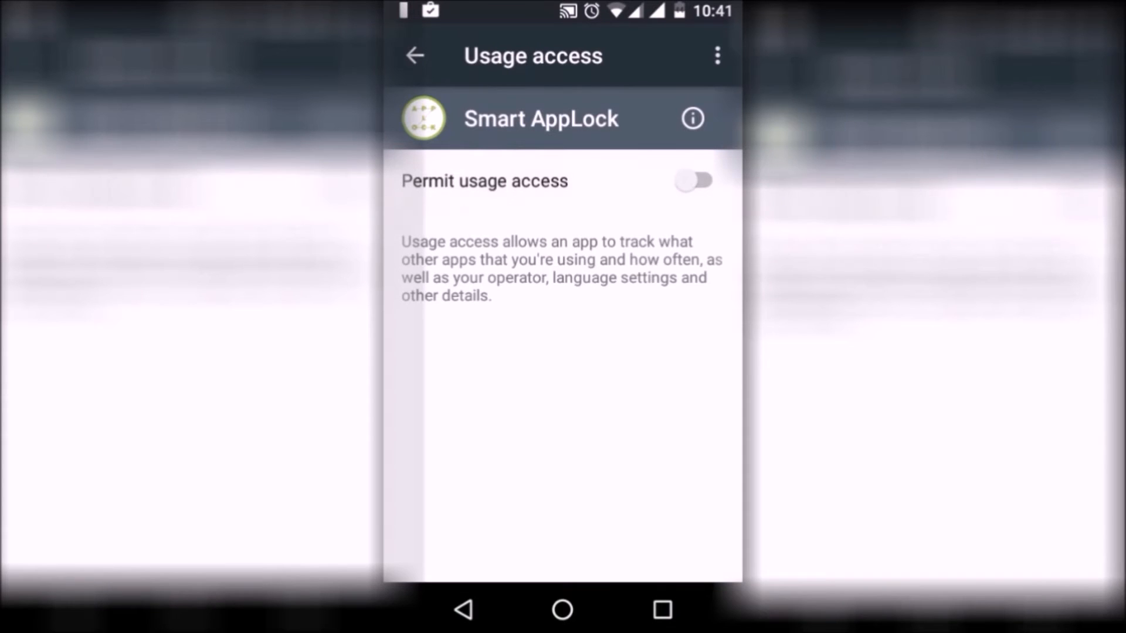
{"action": "left_click", "coordinate": [696, 181]}
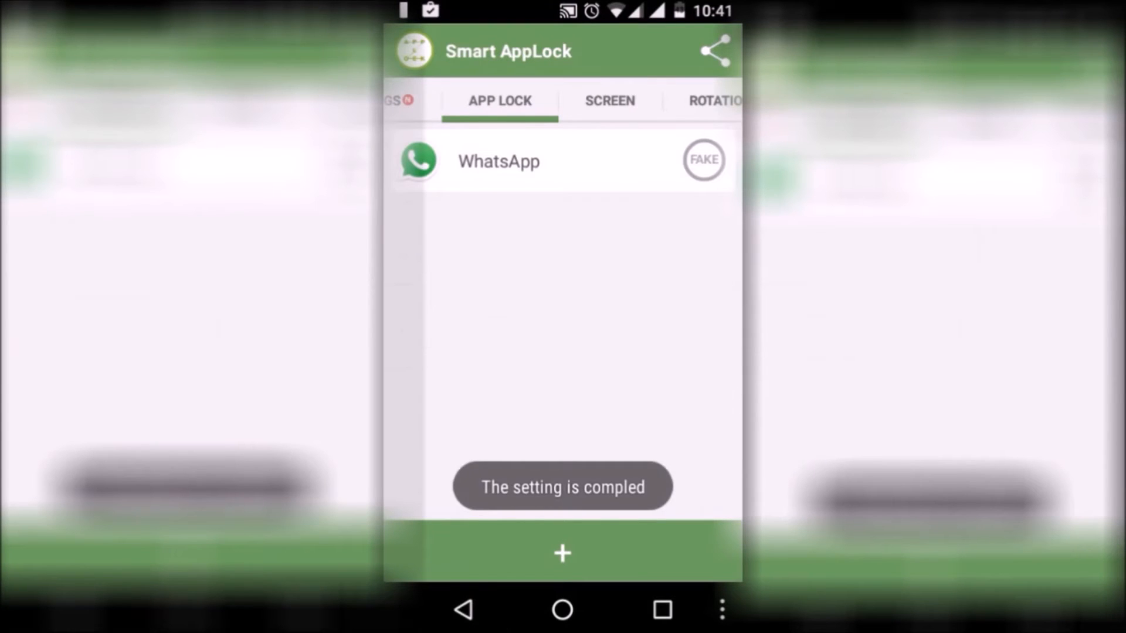
Review the lock screen's background brightness (150) and answer the Save Changes prompt
{"action": "left_click", "coordinate": [609, 101]}
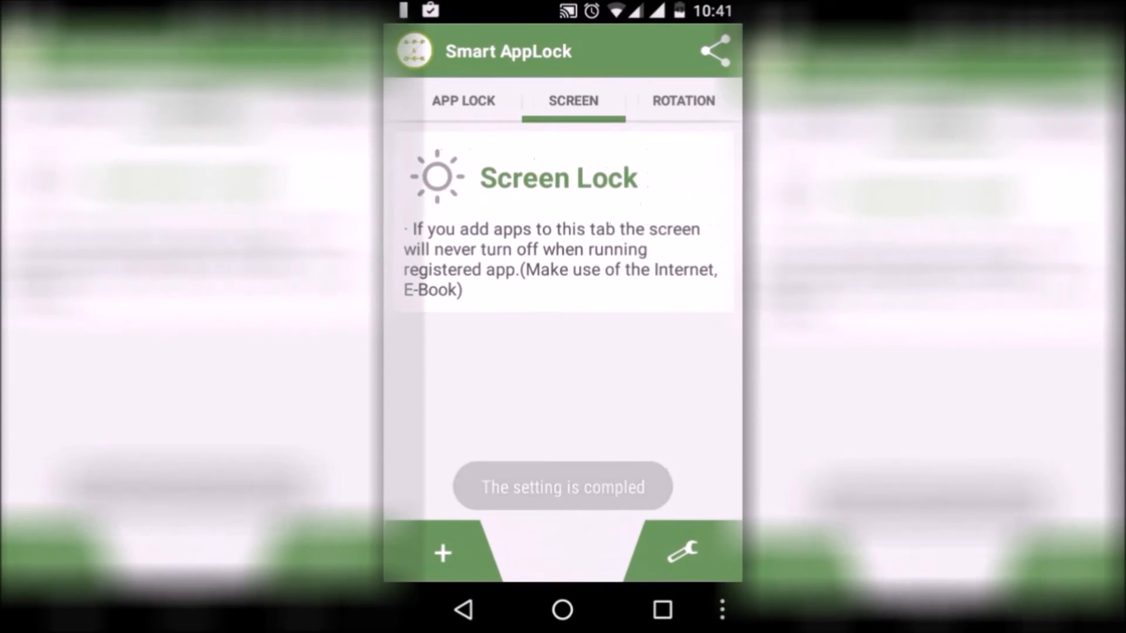
{"action": "left_click", "coordinate": [683, 553]}
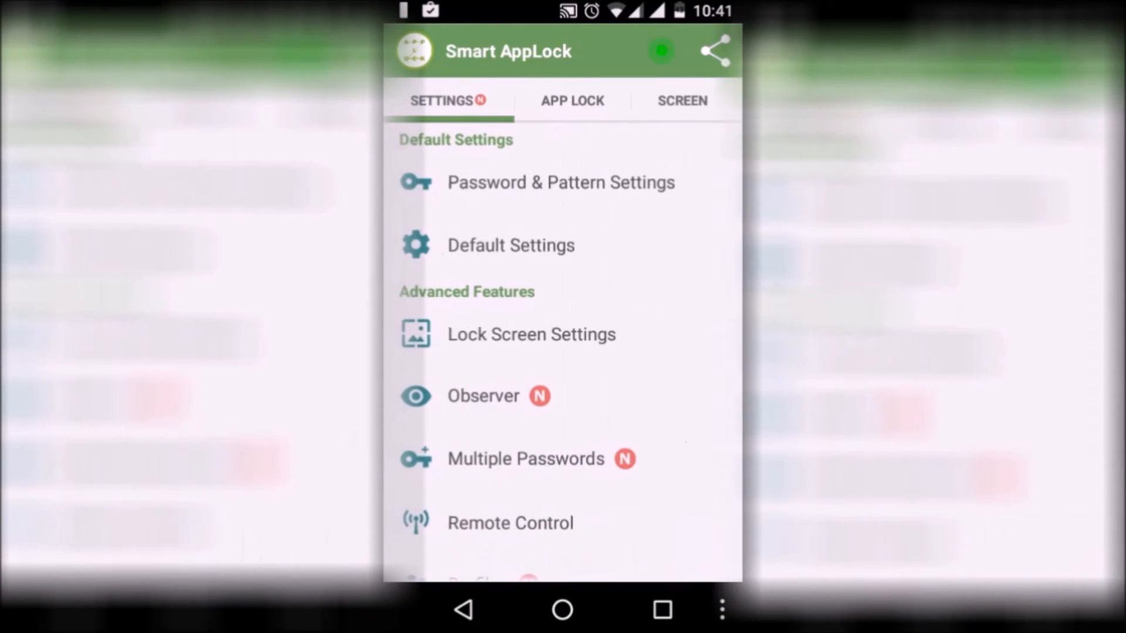
{"action": "left_click", "coordinate": [531, 335]}
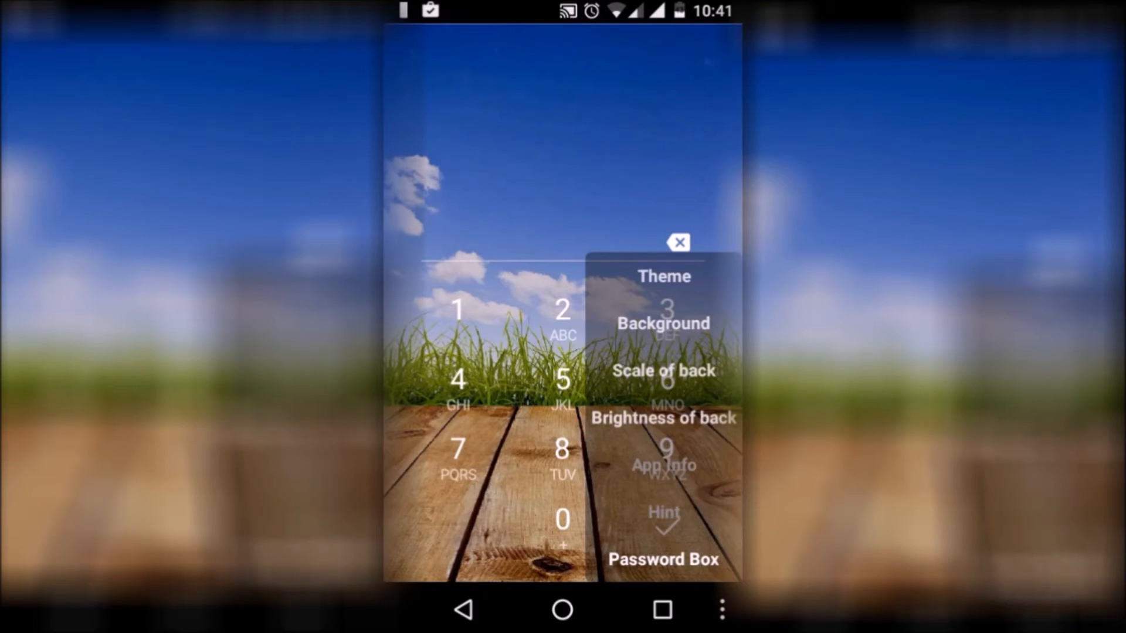
{"action": "left_click", "coordinate": [661, 419]}
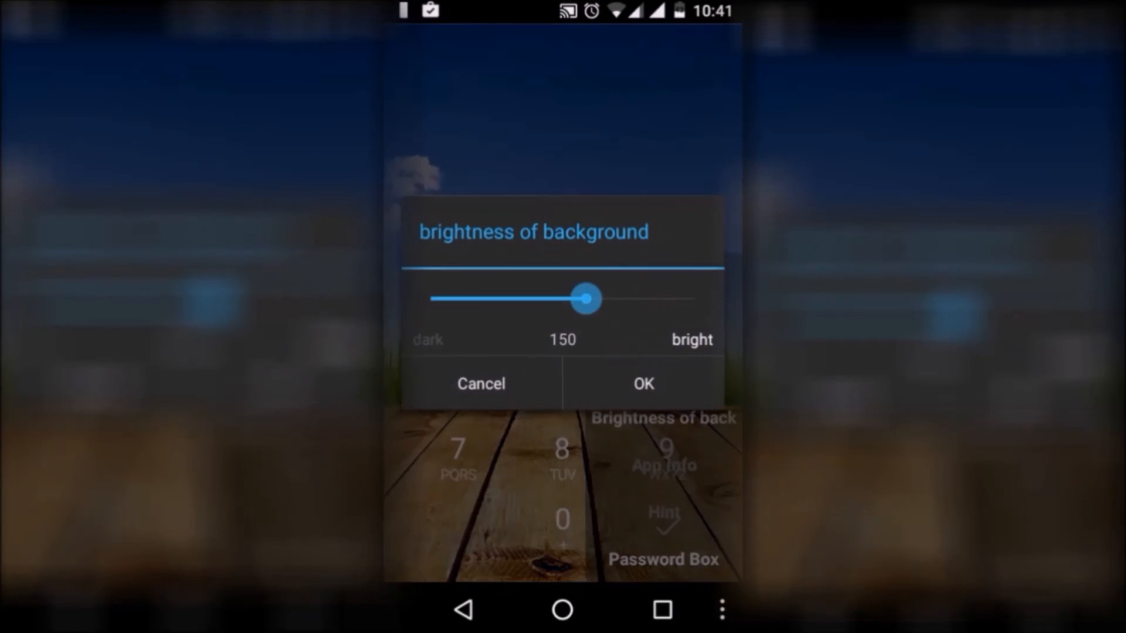
{"action": "left_click", "coordinate": [642, 384]}
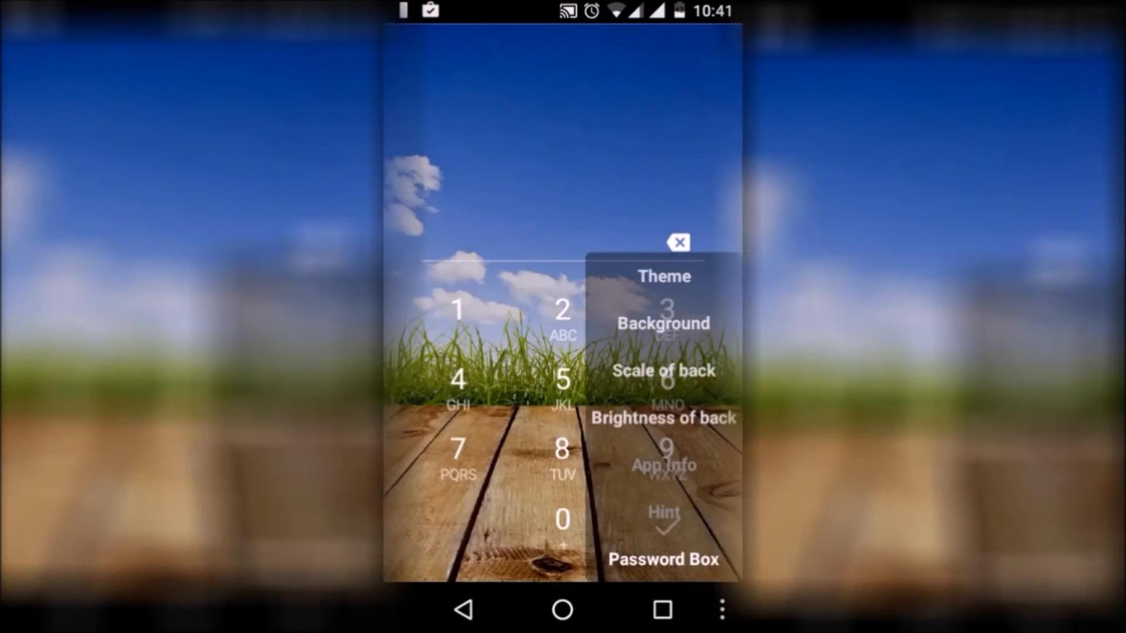
{"action": "left_click", "coordinate": [676, 242]}
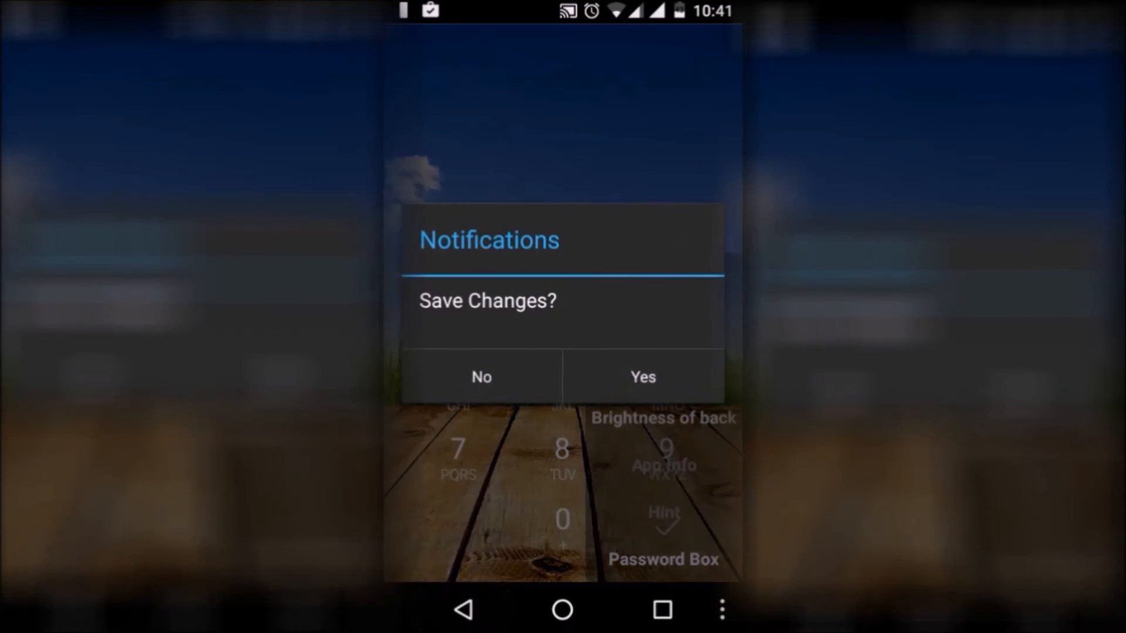
{"action": "left_click", "coordinate": [641, 377]}
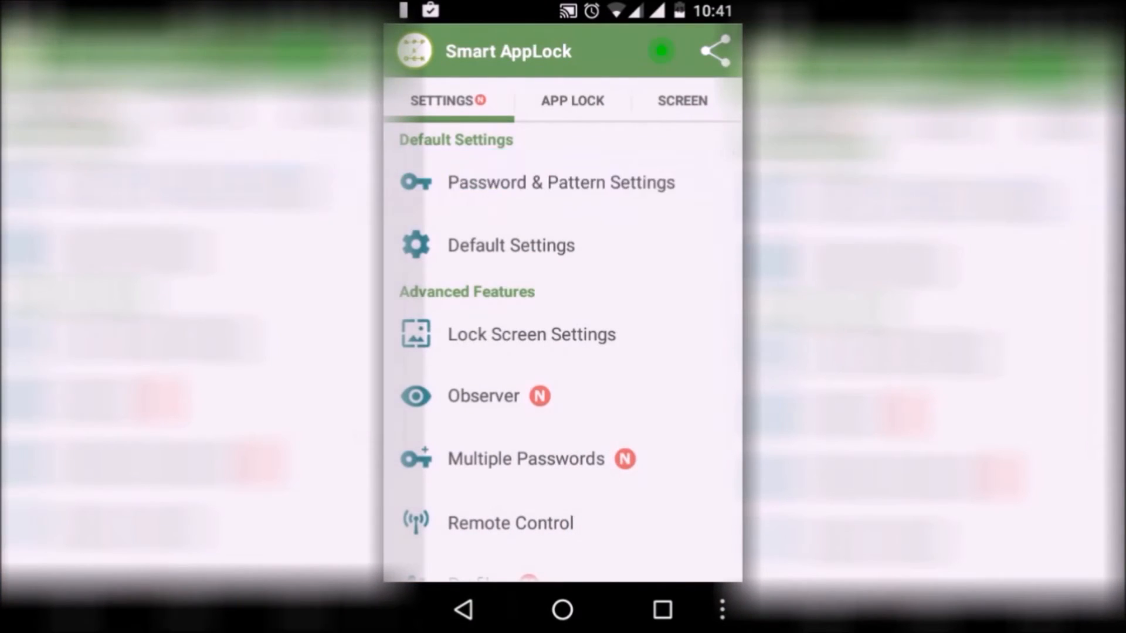
{"action": "left_click", "coordinate": [560, 183]}
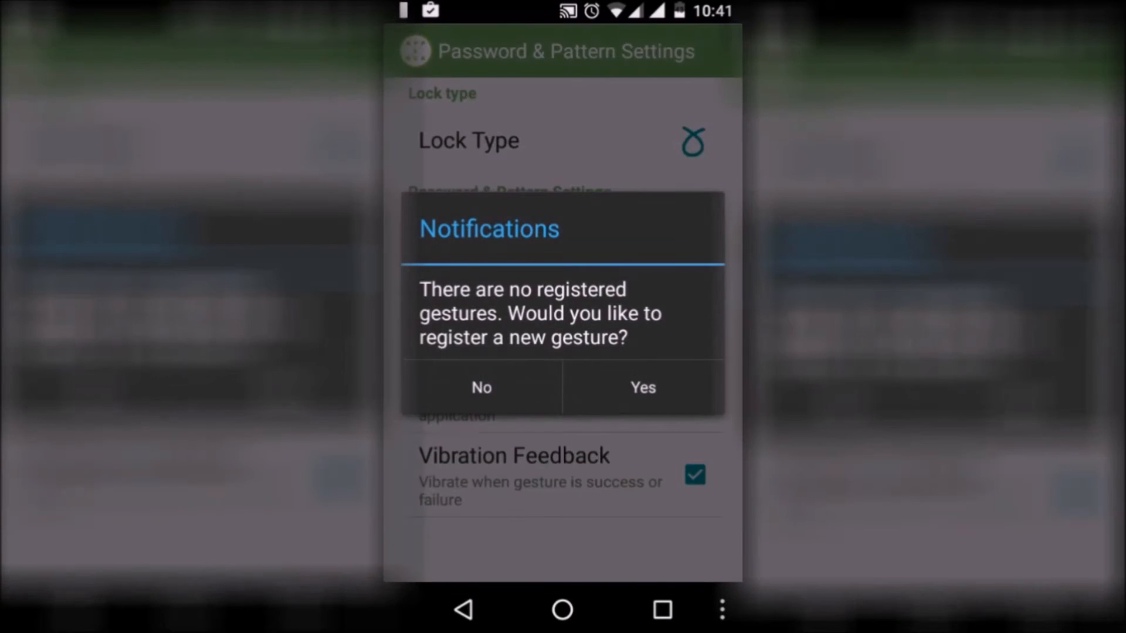
{"action": "left_click", "coordinate": [642, 387]}
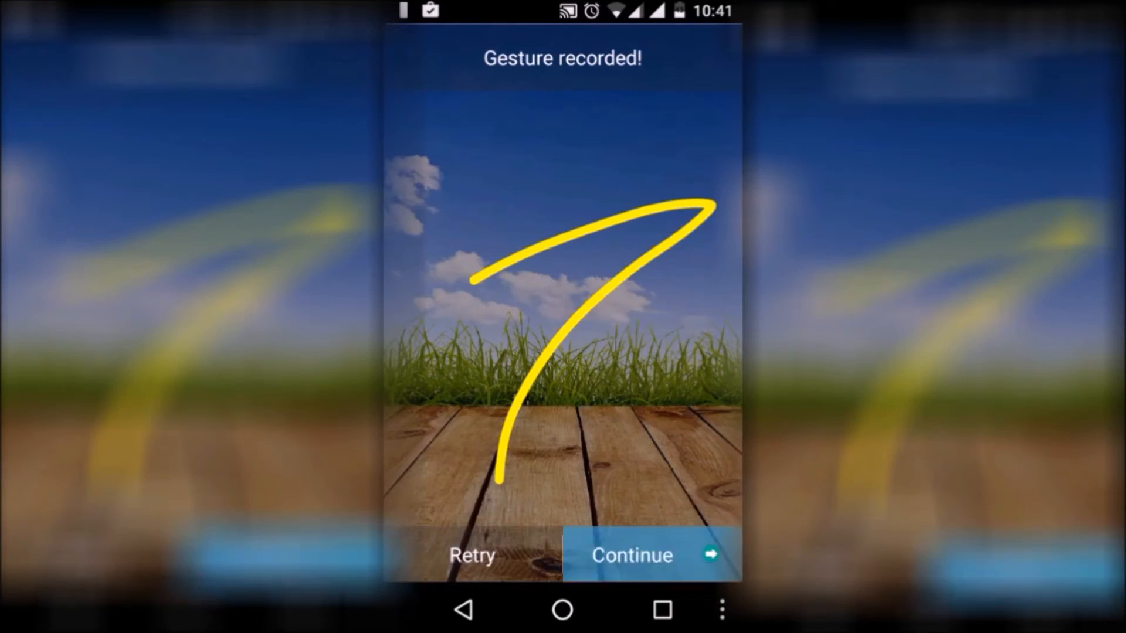
{"action": "left_click", "coordinate": [631, 555]}
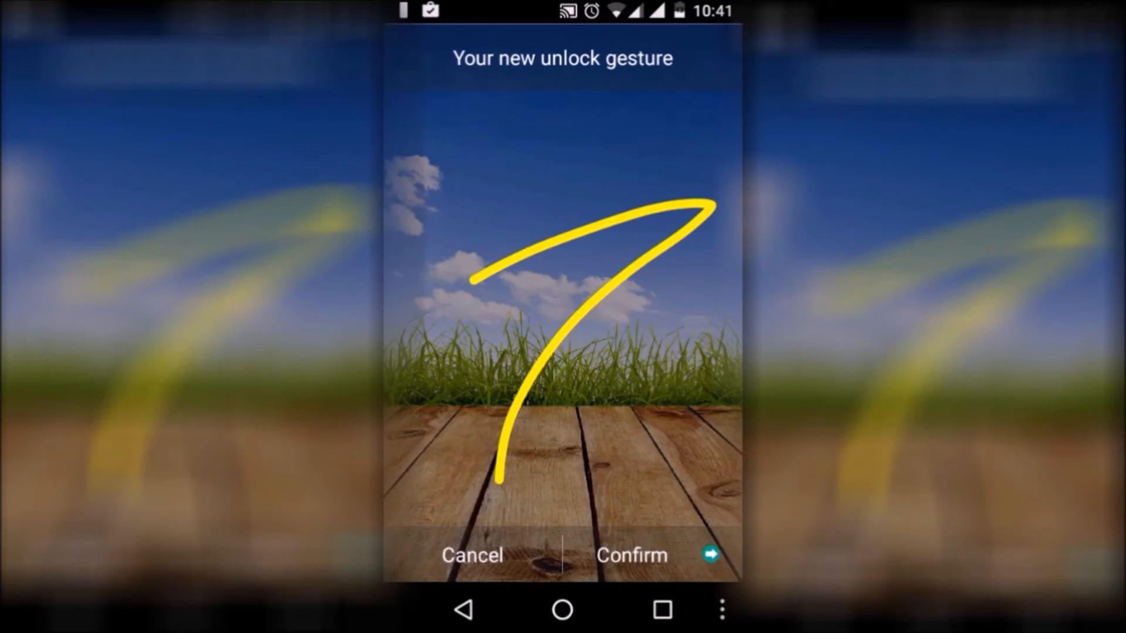
{"action": "left_click", "coordinate": [630, 555]}
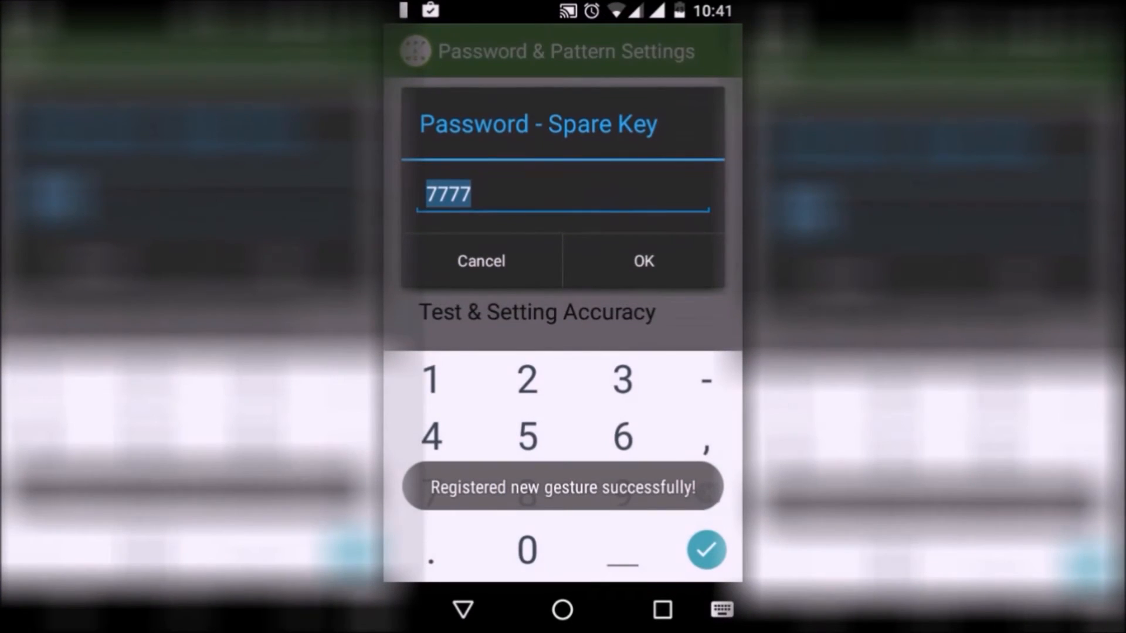
{"action": "left_click", "coordinate": [642, 261]}
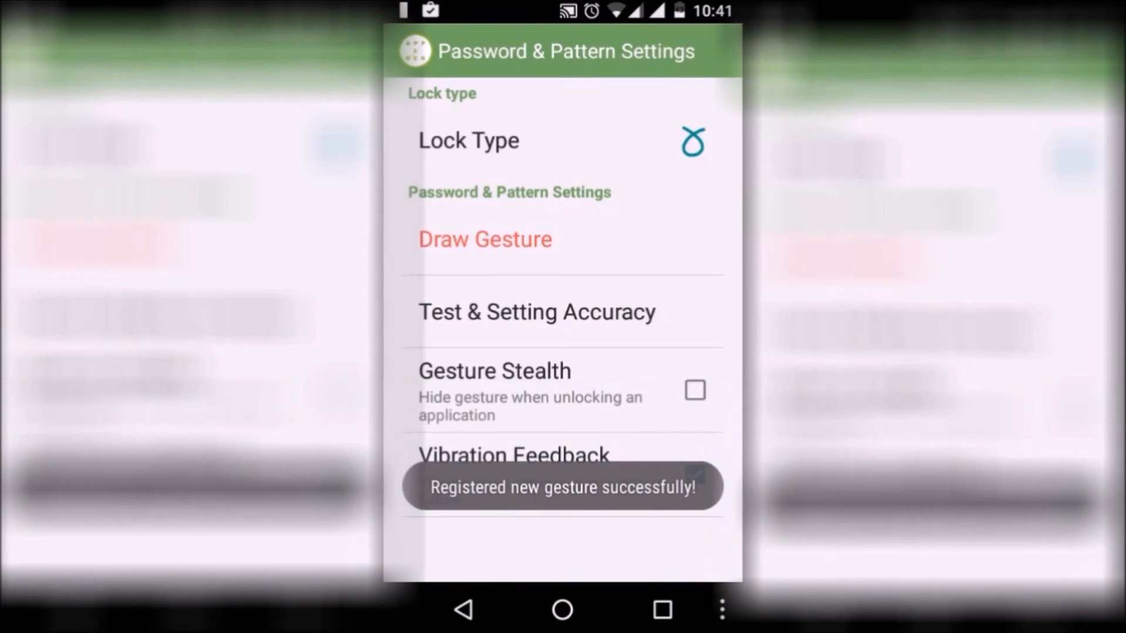
Leave Smart AppLock, go home and launch the Assistant app from the app drawer
{"action": "left_click", "coordinate": [462, 609]}
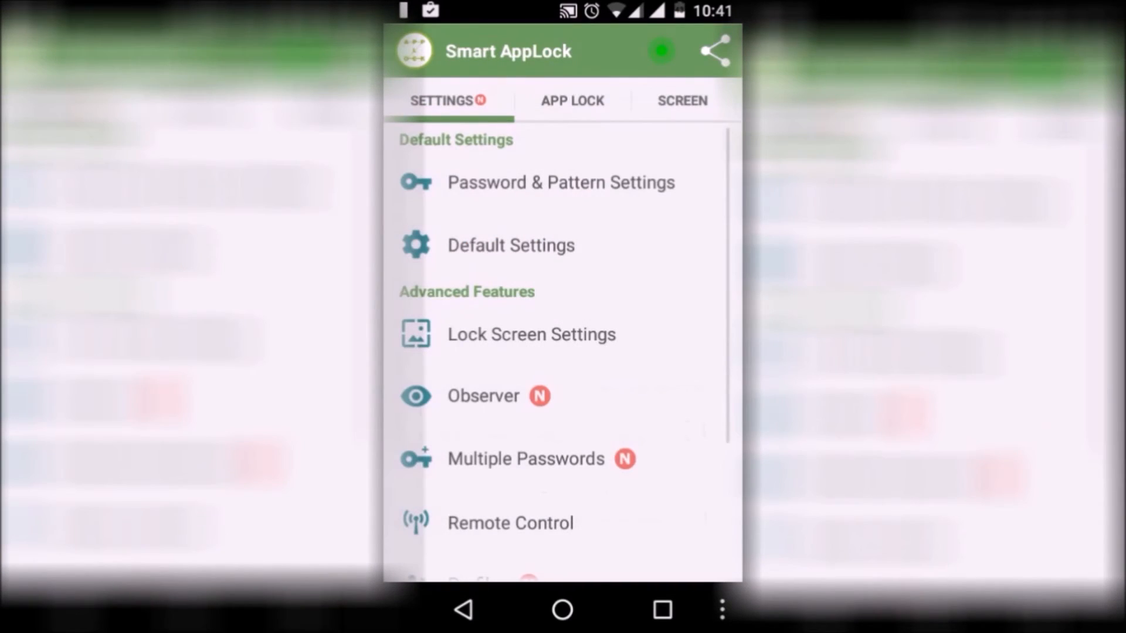
{"action": "left_click", "coordinate": [562, 609]}
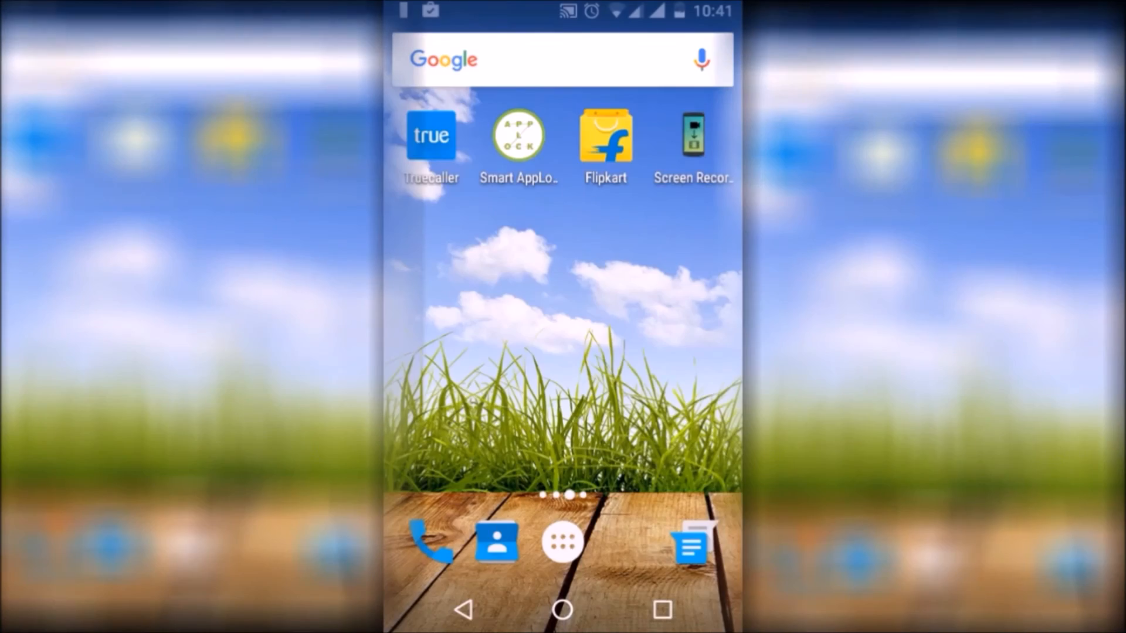
{"action": "left_click", "coordinate": [562, 542]}
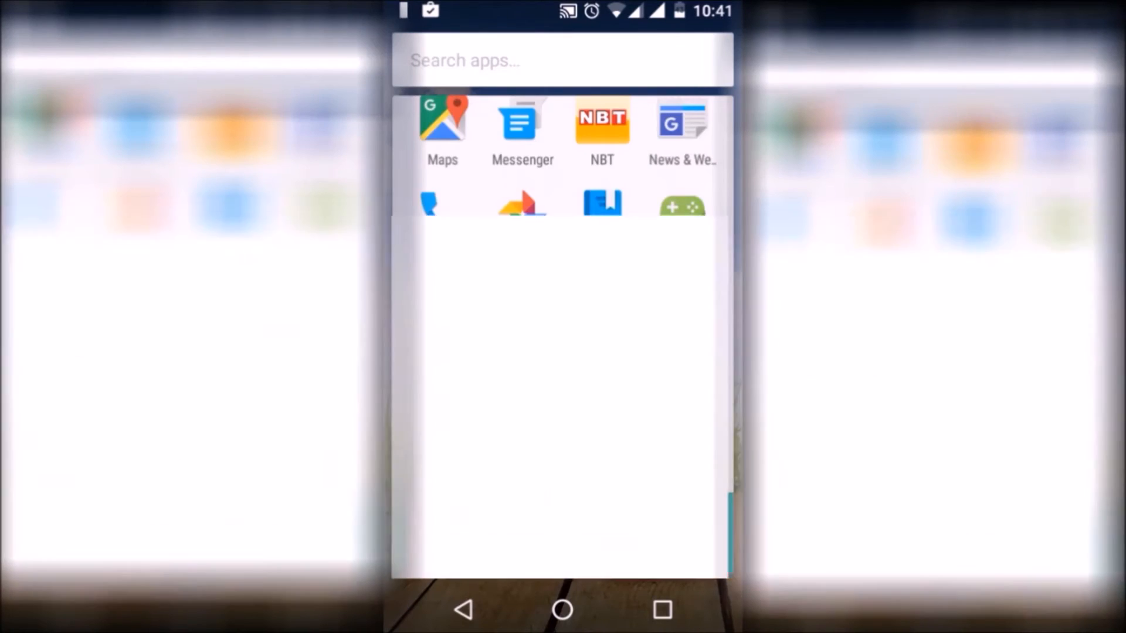
{"action": "left_click", "coordinate": [561, 610]}
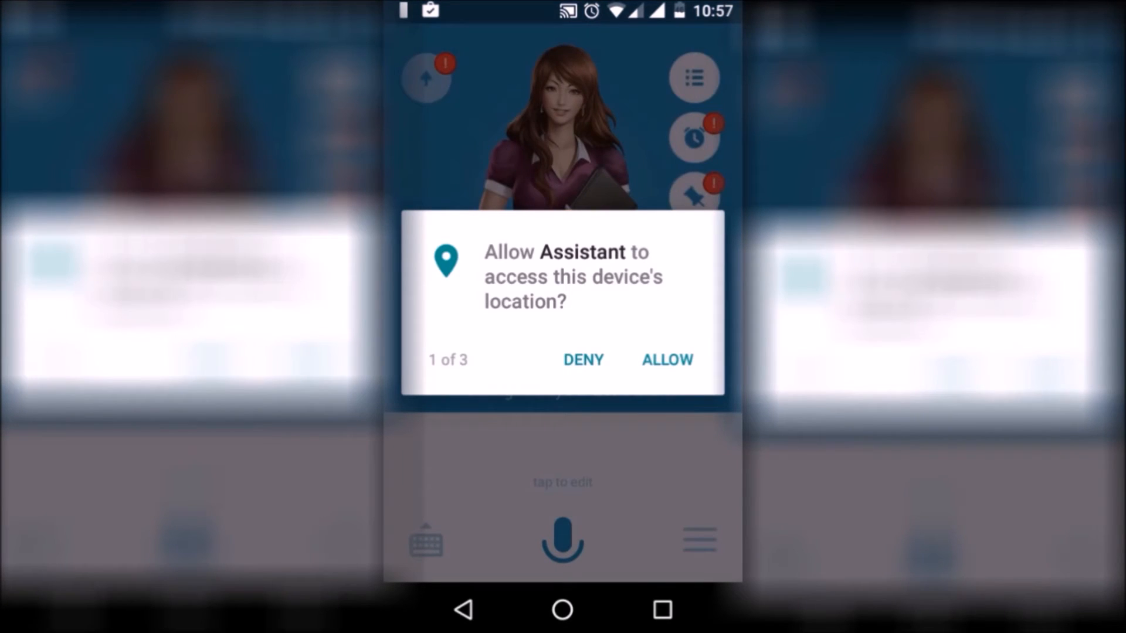
Allow location, call and audio permissions and start the assistant
{"action": "left_click", "coordinate": [666, 360]}
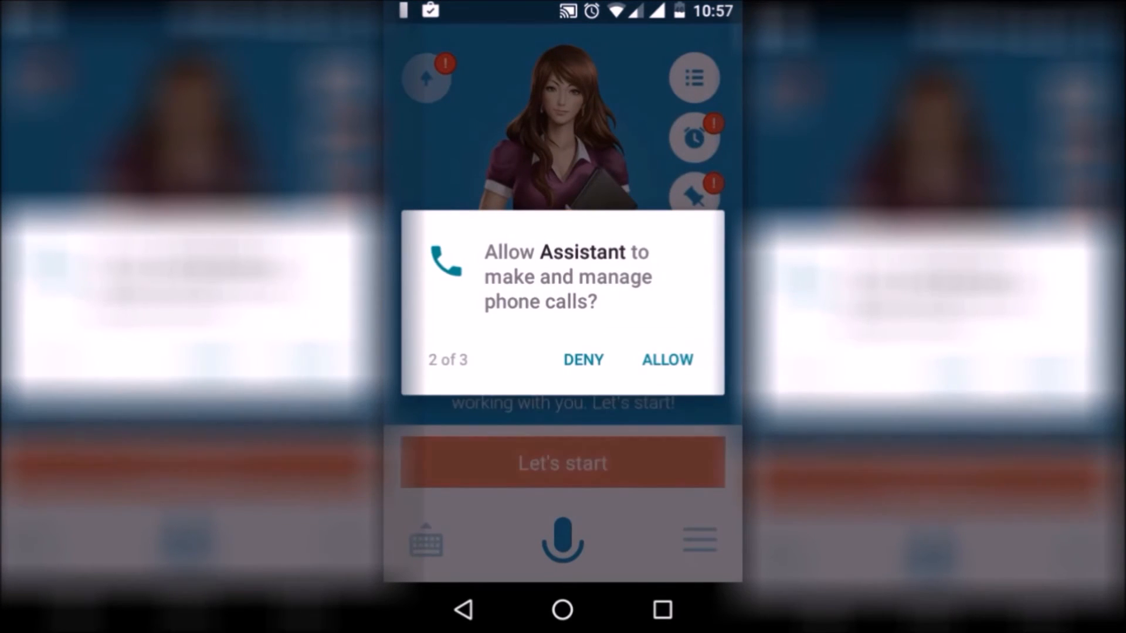
{"action": "left_click", "coordinate": [665, 360]}
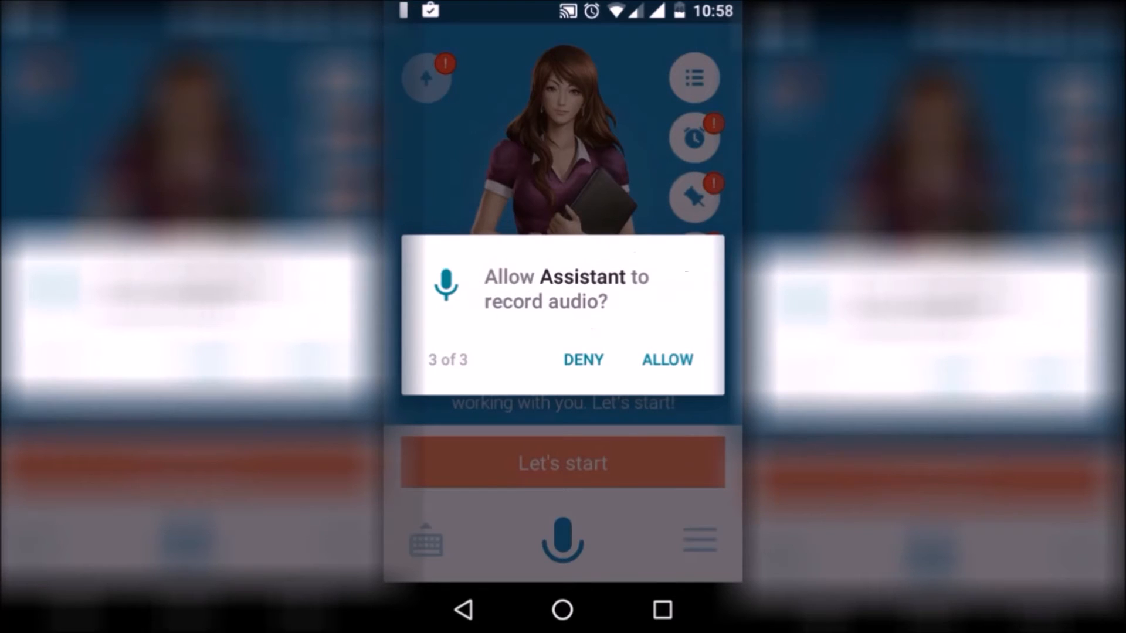
{"action": "left_click", "coordinate": [665, 360]}
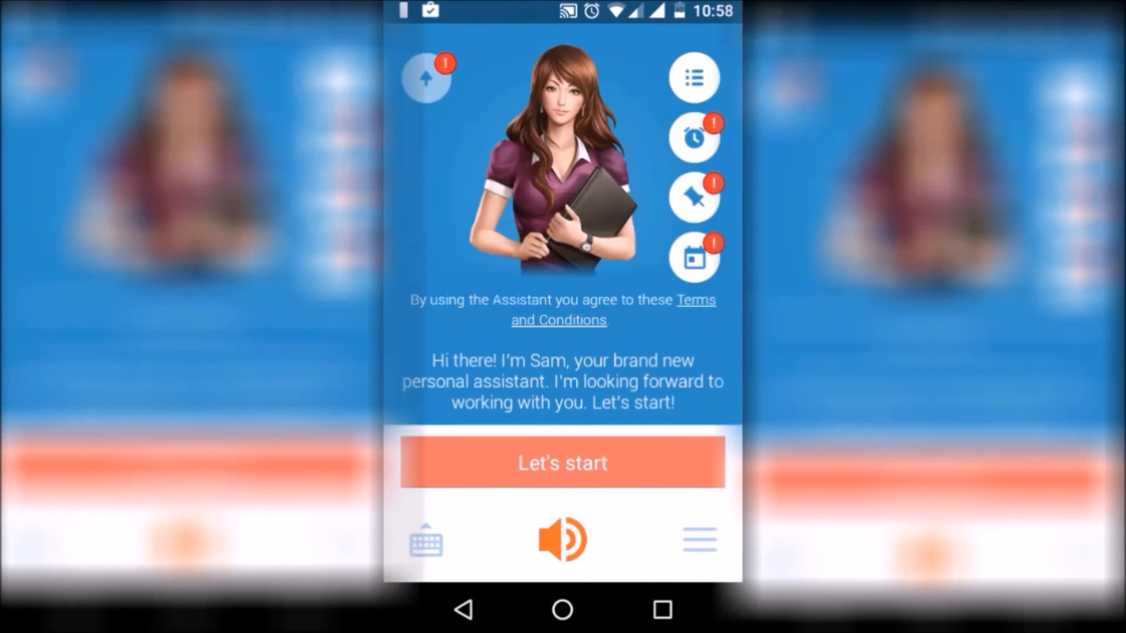
{"action": "left_click", "coordinate": [562, 462]}
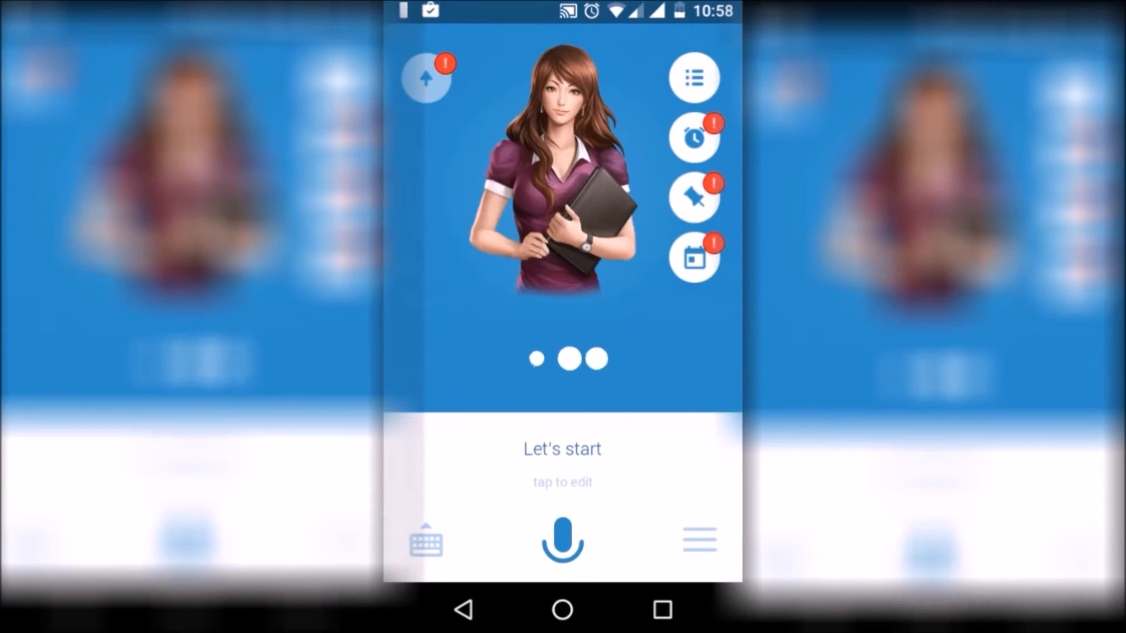
Choose an avatar in the assistant's profile Appearance options and leave the profile
{"action": "left_click", "coordinate": [692, 77]}
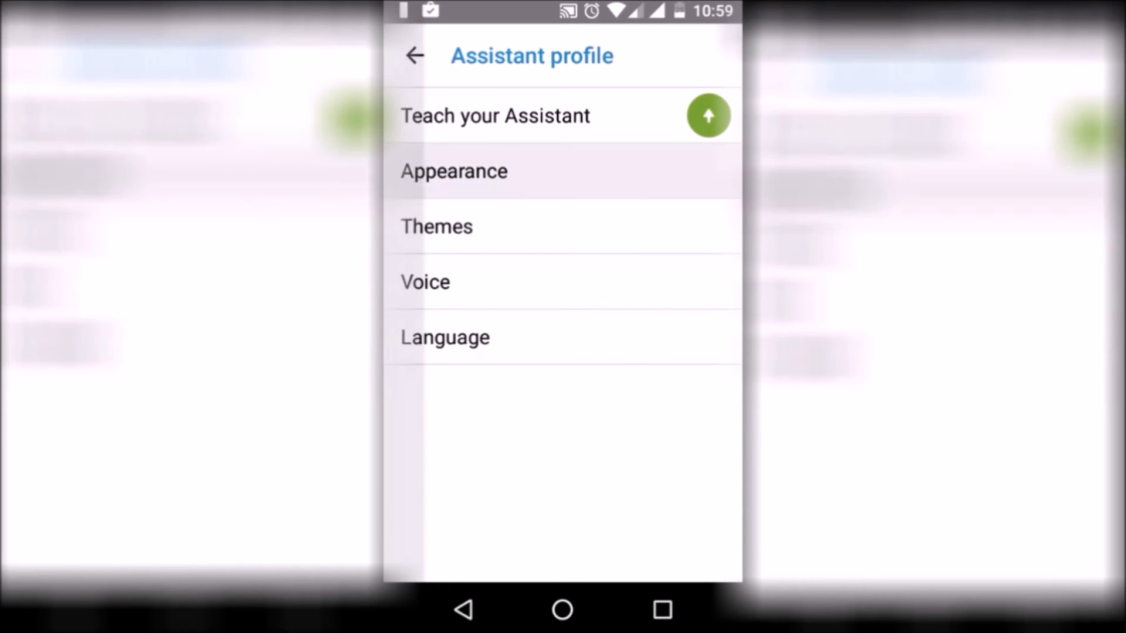
{"action": "left_click", "coordinate": [453, 171]}
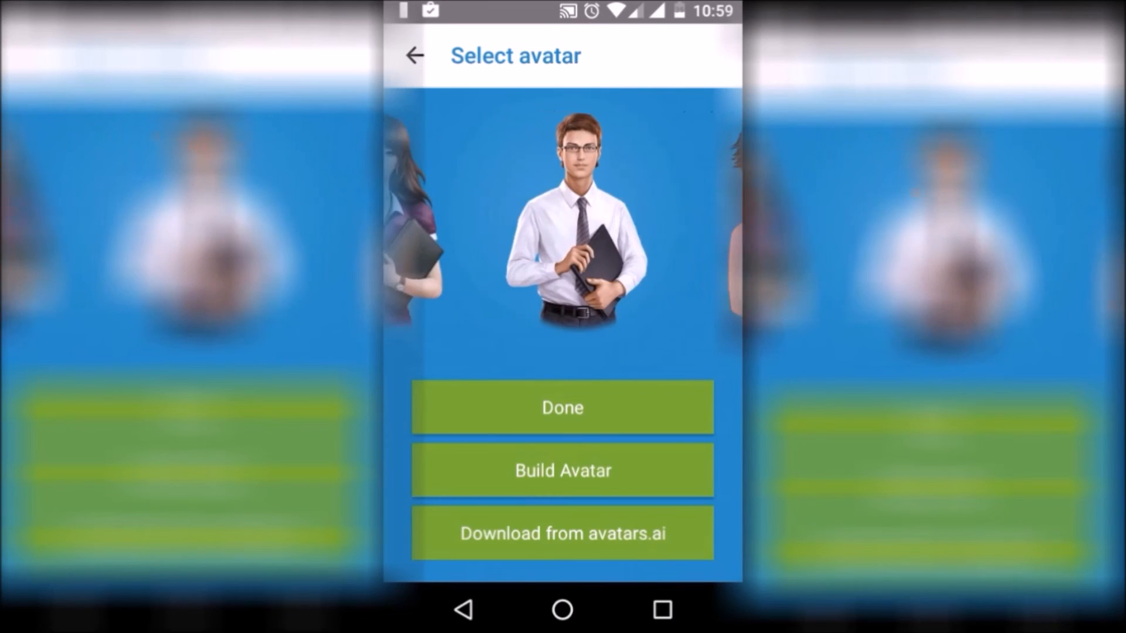
{"action": "left_click", "coordinate": [414, 55]}
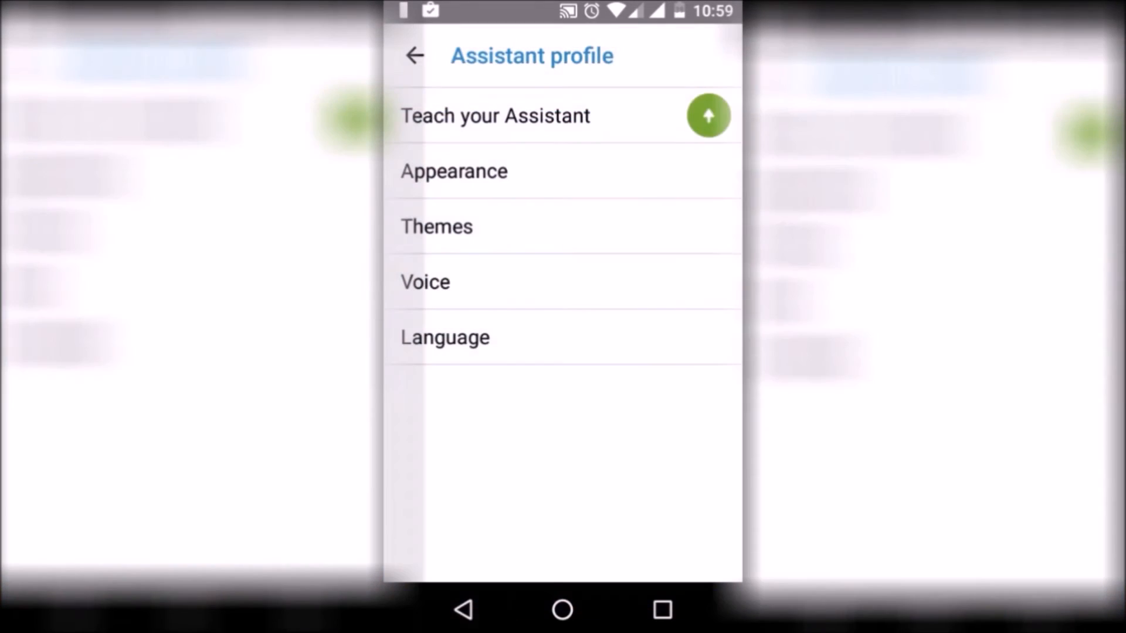
{"action": "left_click", "coordinate": [436, 226]}
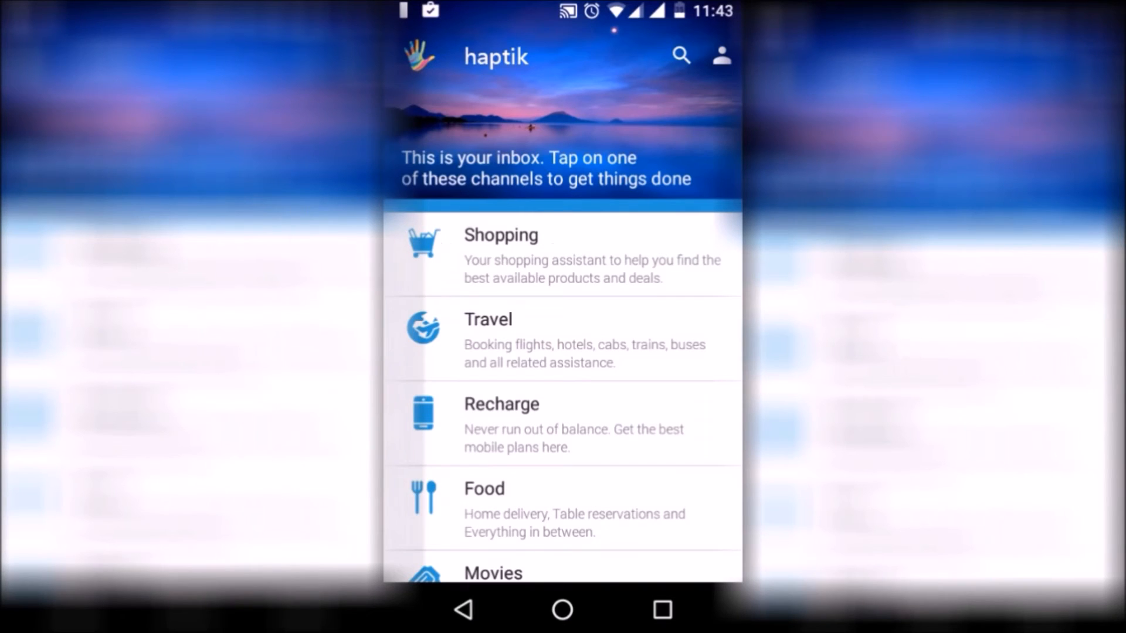
Send 'Hey, can you give me movie show timings?' in the Movies channel
{"action": "scroll", "scroll_direction": "down", "scroll_amount": 3}
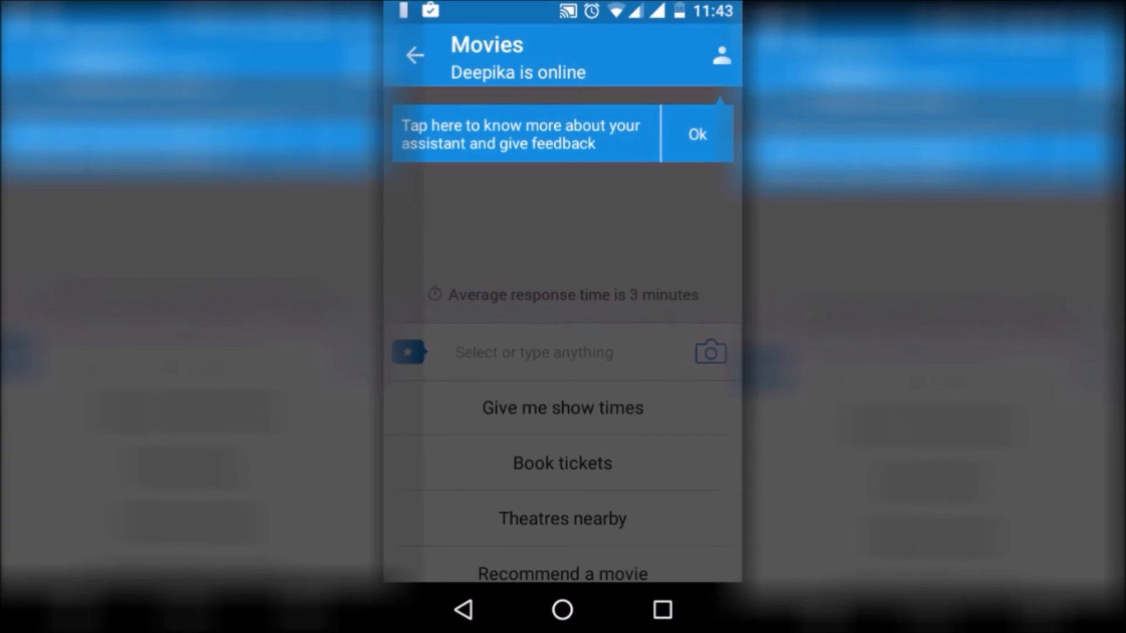
{"action": "left_click", "coordinate": [696, 134]}
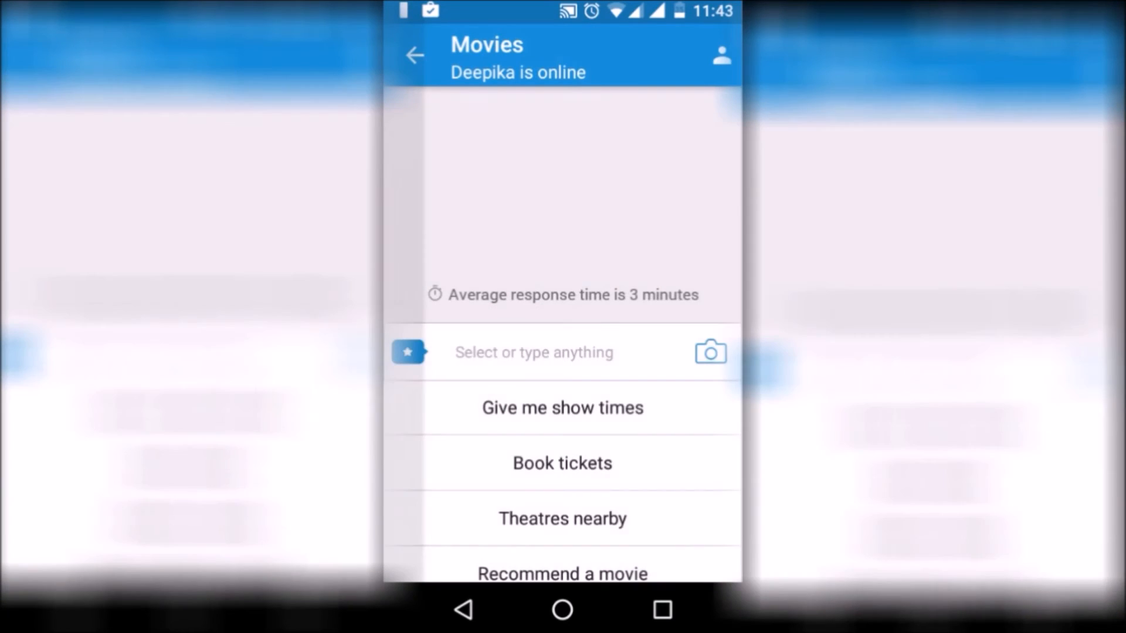
{"action": "type", "text": "Hey, can you give me movie show timings?"}
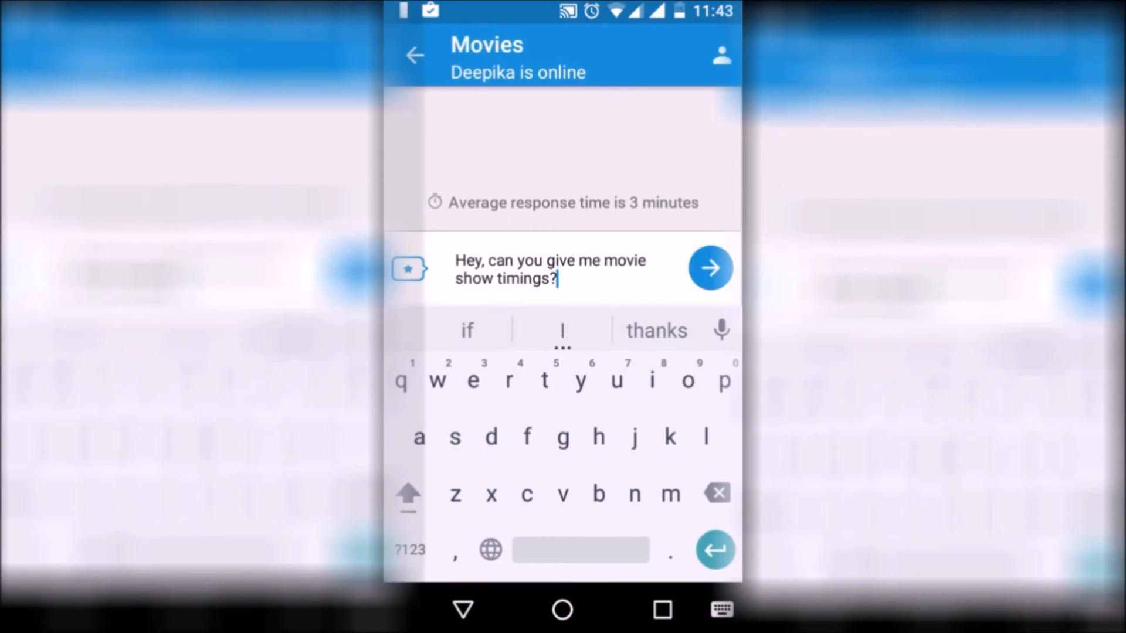
{"action": "left_click", "coordinate": [710, 267]}
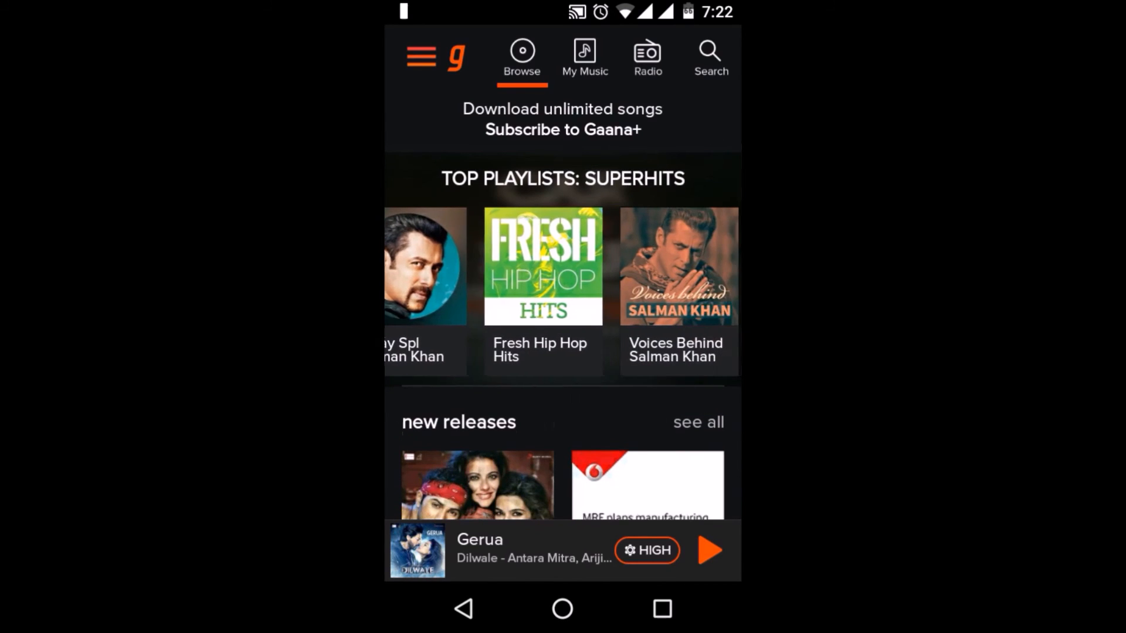
Scroll through Gaana's Browse tab and switch to My Music
{"action": "scroll", "scroll_direction": "left", "scroll_amount": 3}
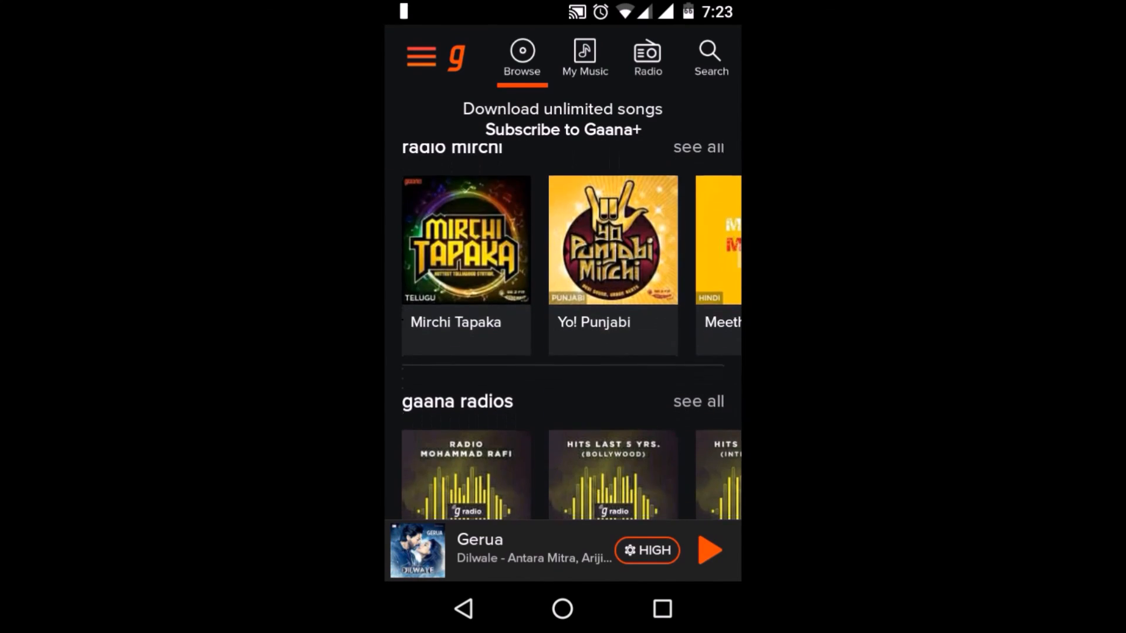
{"action": "scroll", "scroll_direction": "down", "scroll_amount": 3}
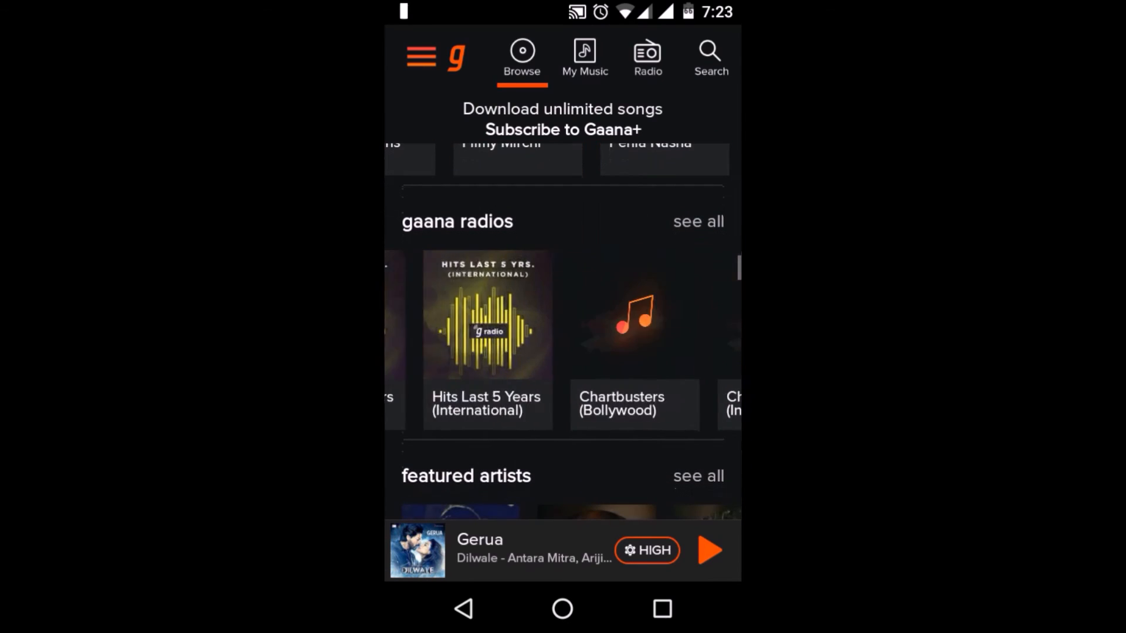
{"action": "scroll", "scroll_direction": "down", "scroll_amount": 3}
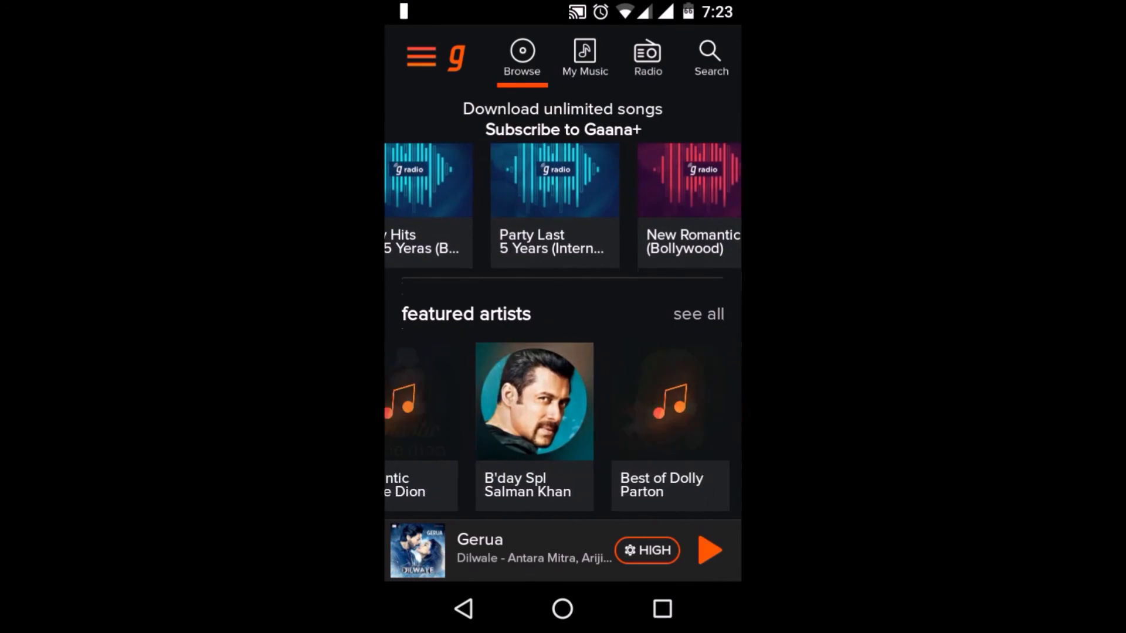
{"action": "left_click", "coordinate": [584, 58]}
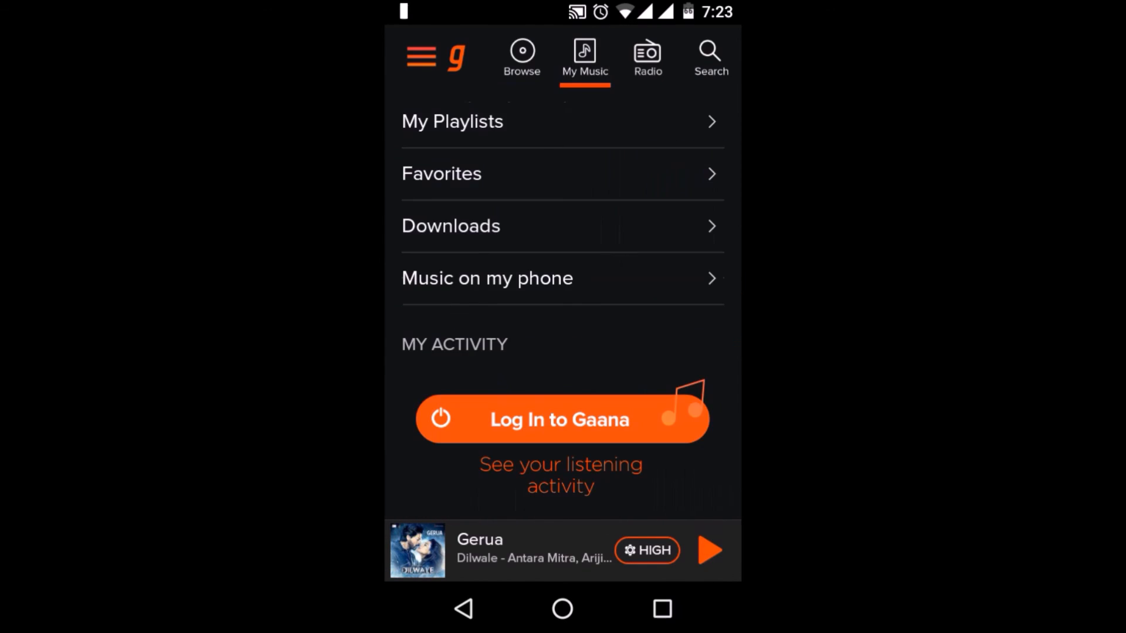